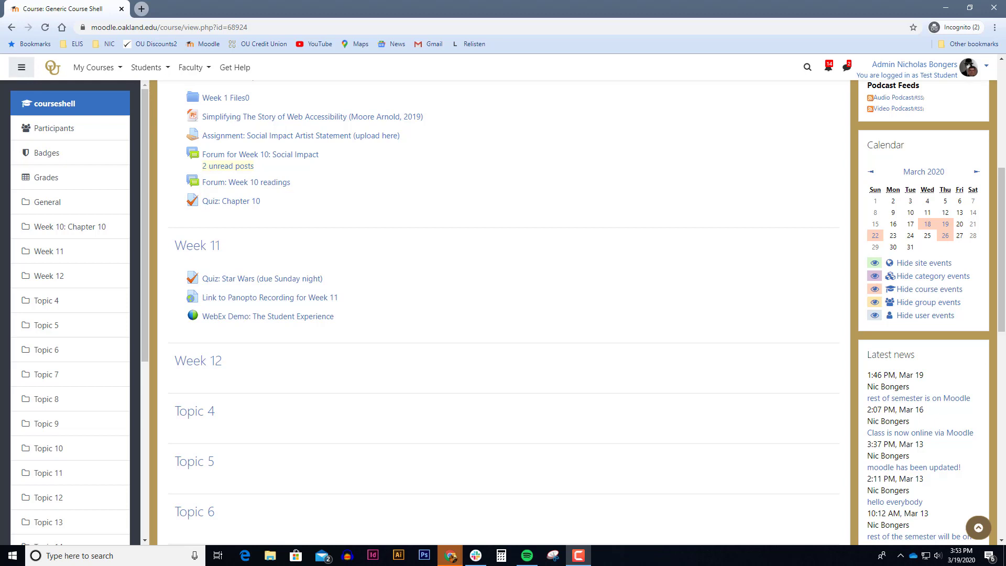
{"action": "mouse_move", "coordinate": [262, 277]}
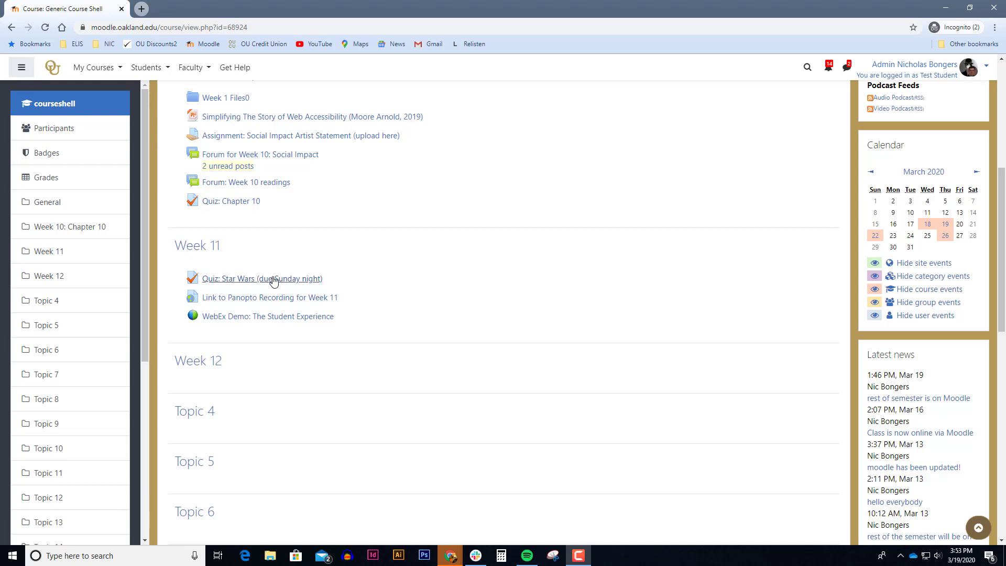
{"action": "mouse_move", "coordinate": [267, 315]}
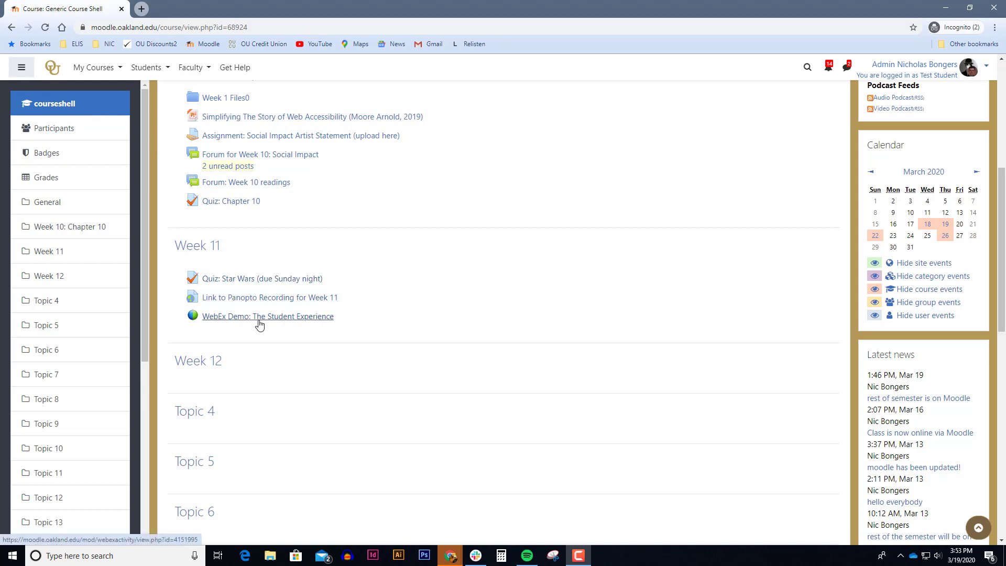
Open the 'WebEx Demo: The Student Experience' activity under Week 11
{"action": "left_click", "coordinate": [268, 315]}
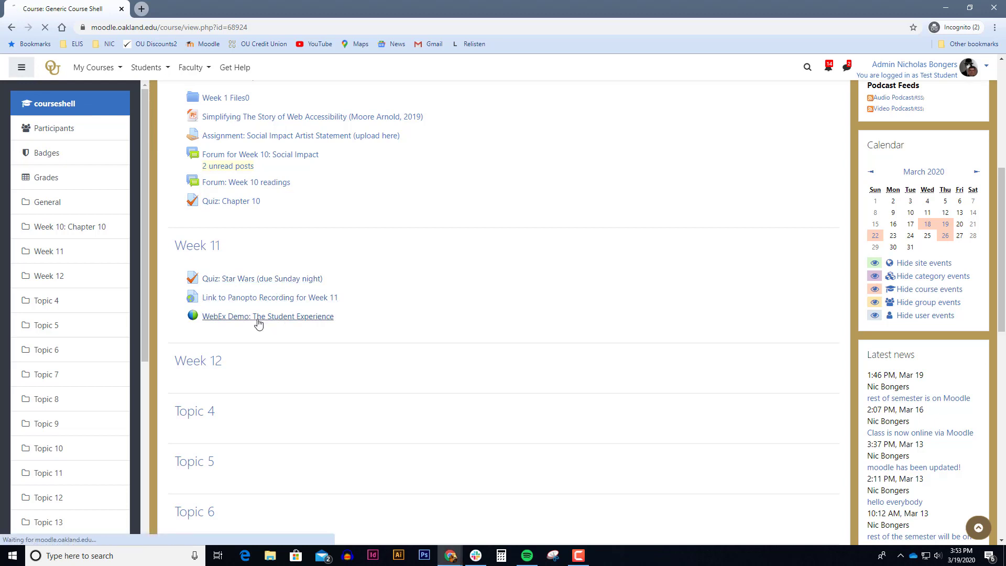
{"action": "left_click", "coordinate": [268, 316]}
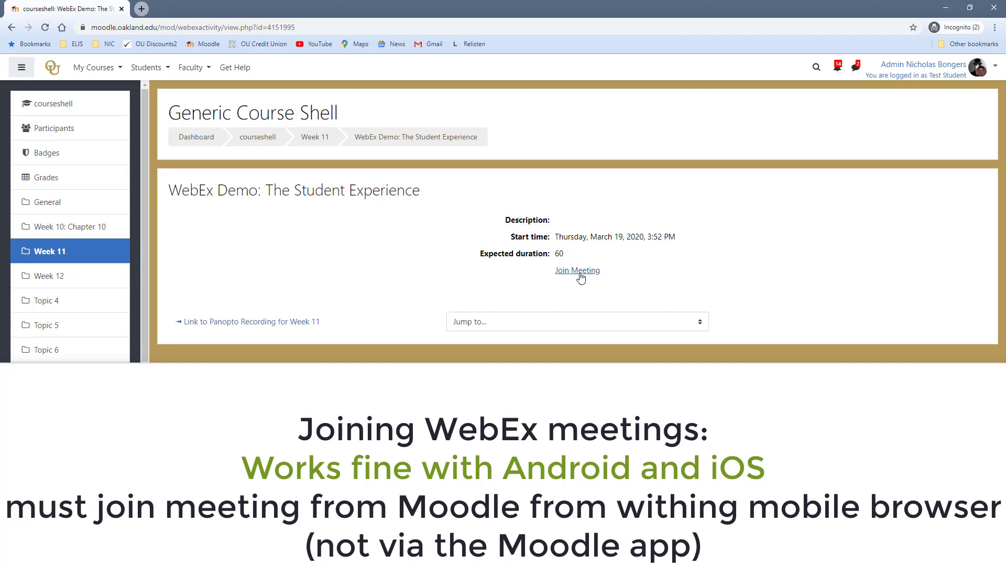
Join the WebEx Demo meeting and add Webex to Chrome
{"action": "left_click", "coordinate": [576, 271]}
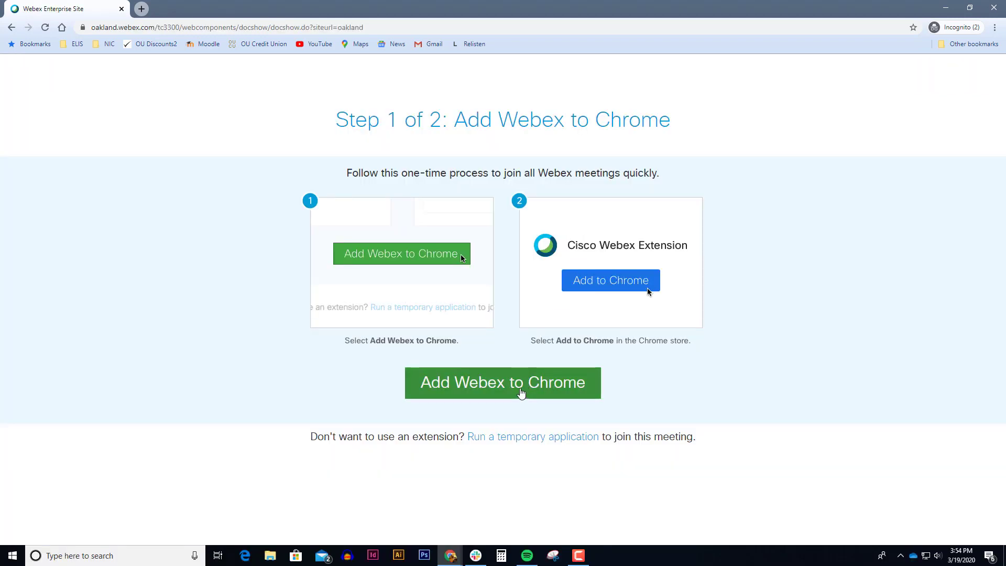
{"action": "left_click", "coordinate": [502, 382]}
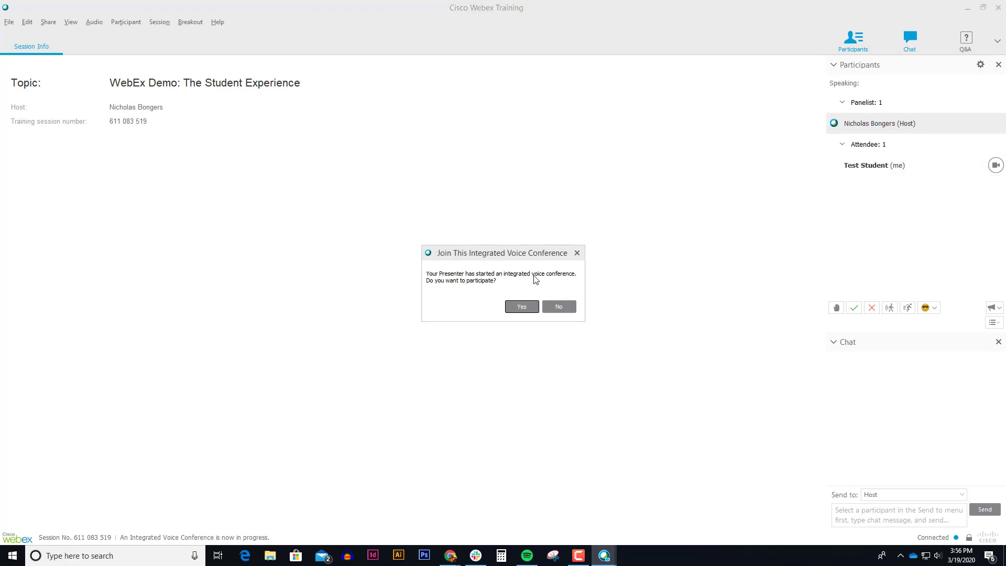
{"action": "mouse_move", "coordinate": [543, 284]}
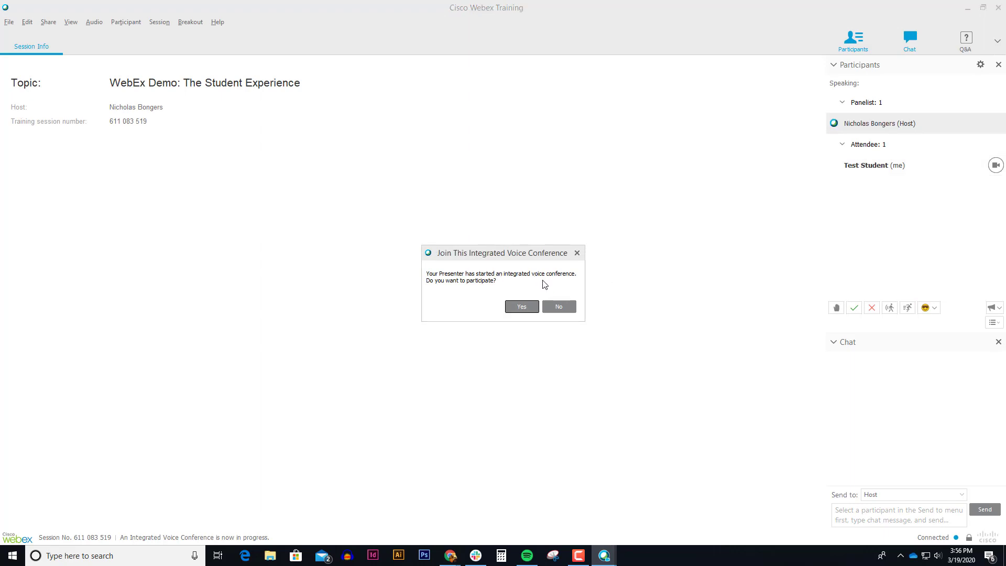
{"action": "mouse_move", "coordinate": [451, 289]}
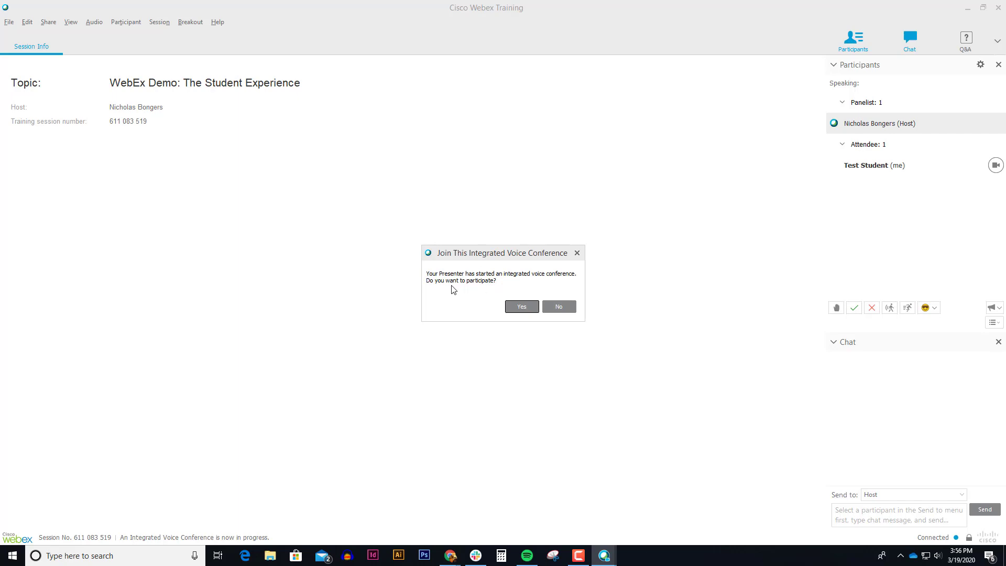
Accept joining the integrated voice conference
{"action": "left_click", "coordinate": [520, 306]}
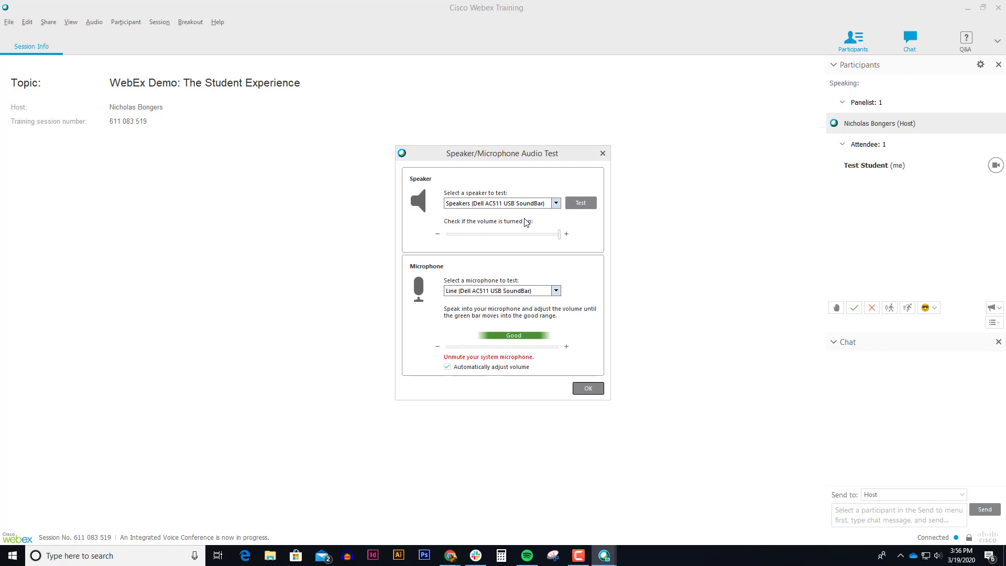
Play and stop the speaker test, choose Desktop Microphone, and confirm the audio settings
{"action": "left_click", "coordinate": [579, 203]}
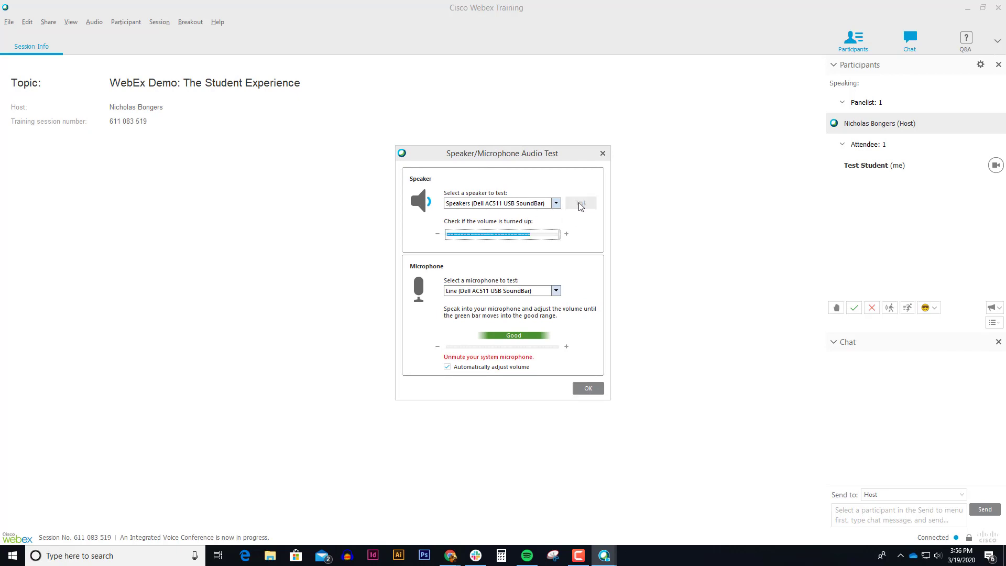
{"action": "left_click", "coordinate": [579, 203]}
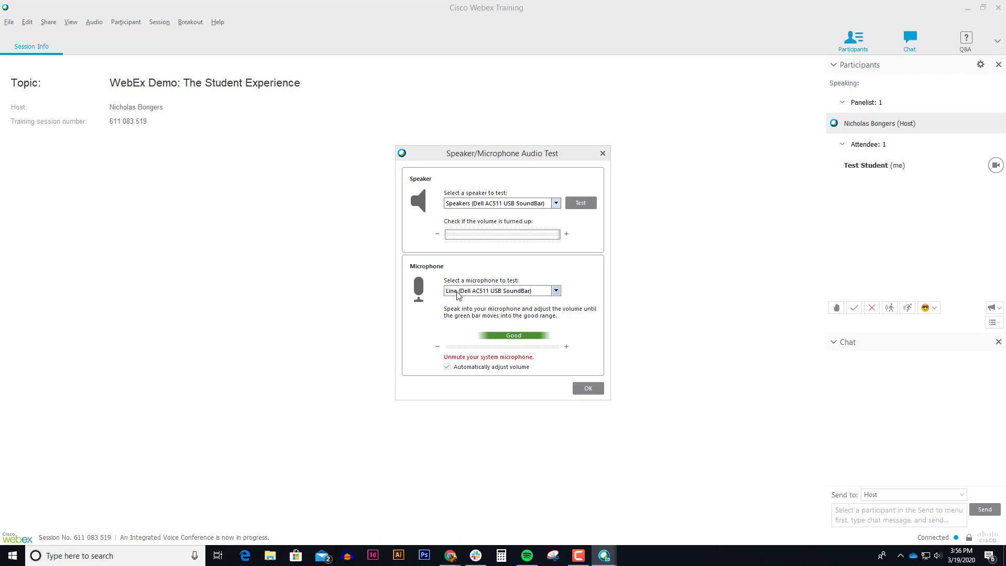
{"action": "mouse_move", "coordinate": [495, 297]}
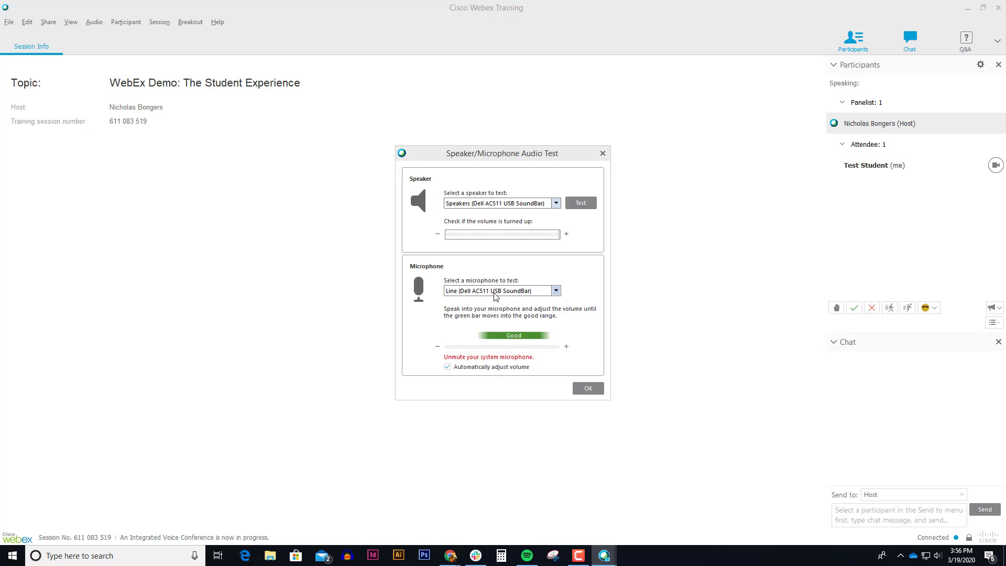
{"action": "left_click", "coordinate": [555, 291]}
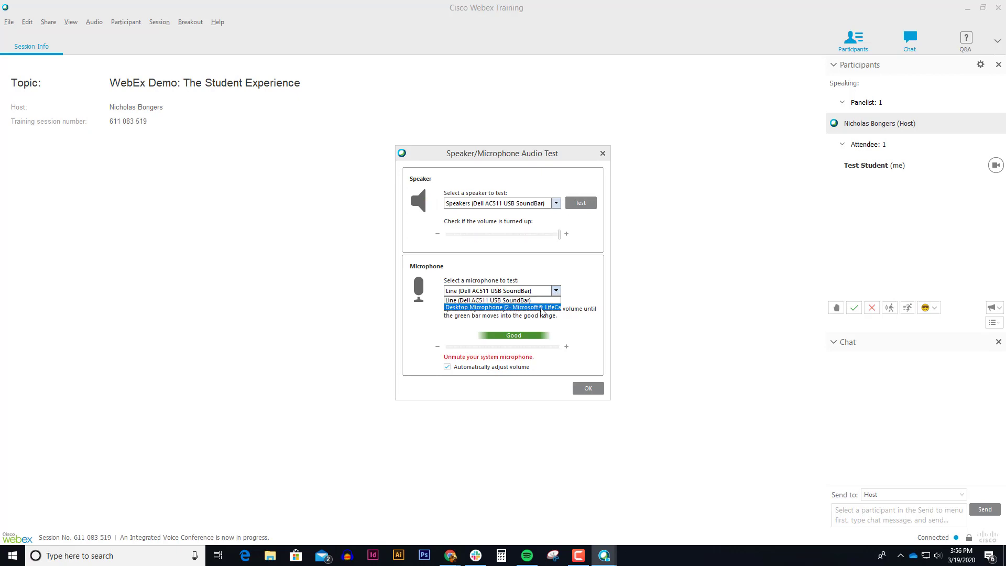
{"action": "left_click", "coordinate": [501, 306]}
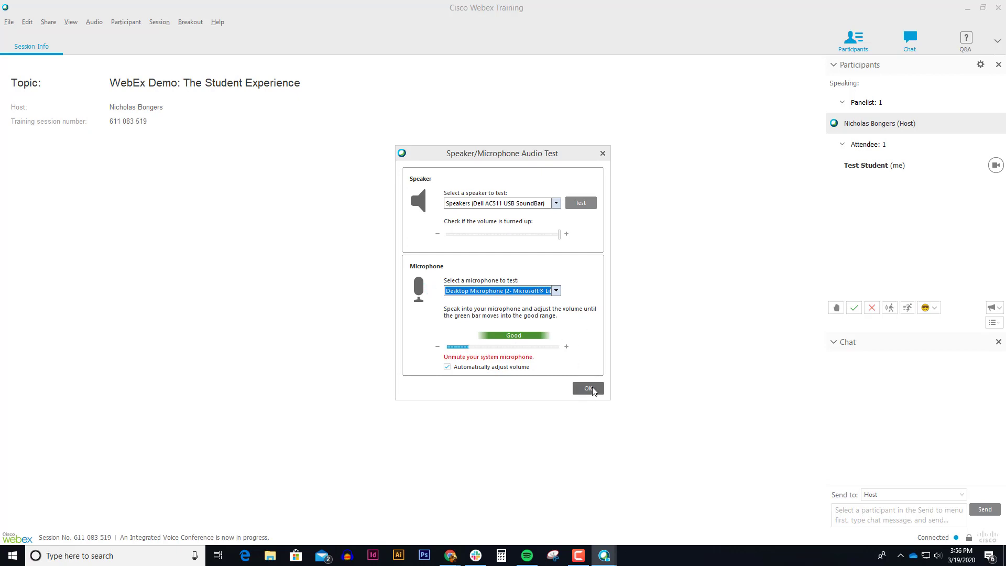
{"action": "left_click", "coordinate": [586, 388]}
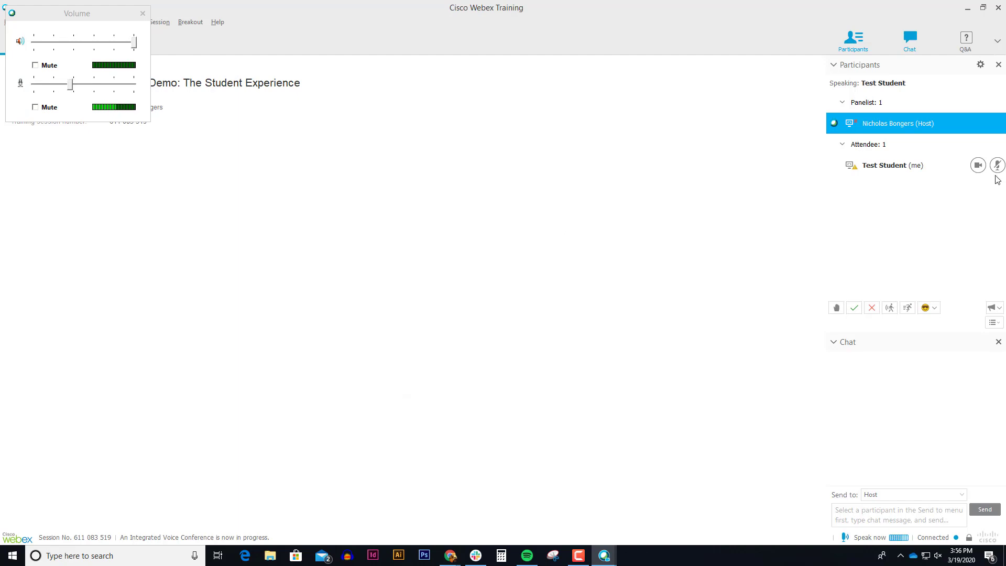
Mute your own microphone from the Participants panel
{"action": "left_click", "coordinate": [996, 165]}
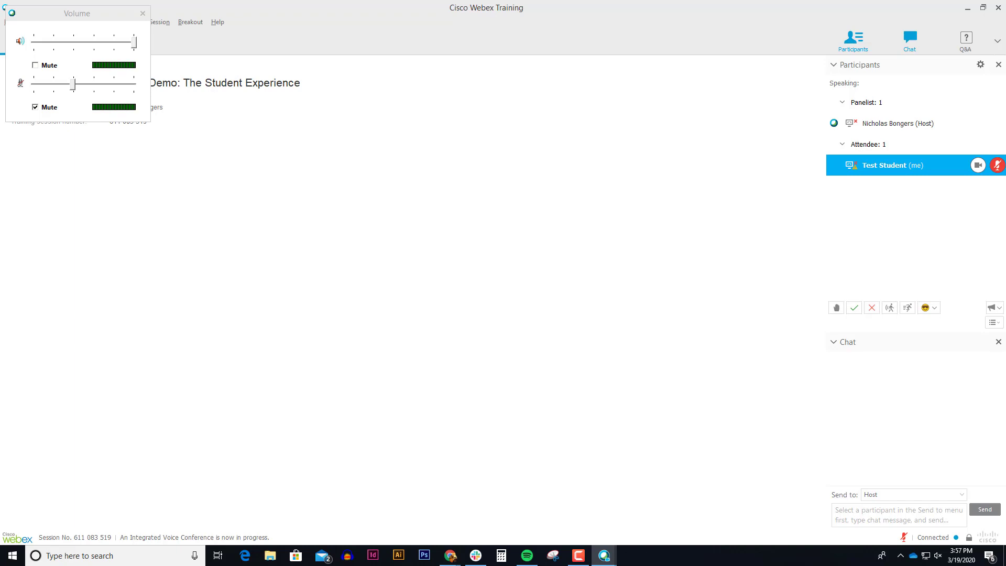
{"action": "mouse_move", "coordinate": [999, 182]}
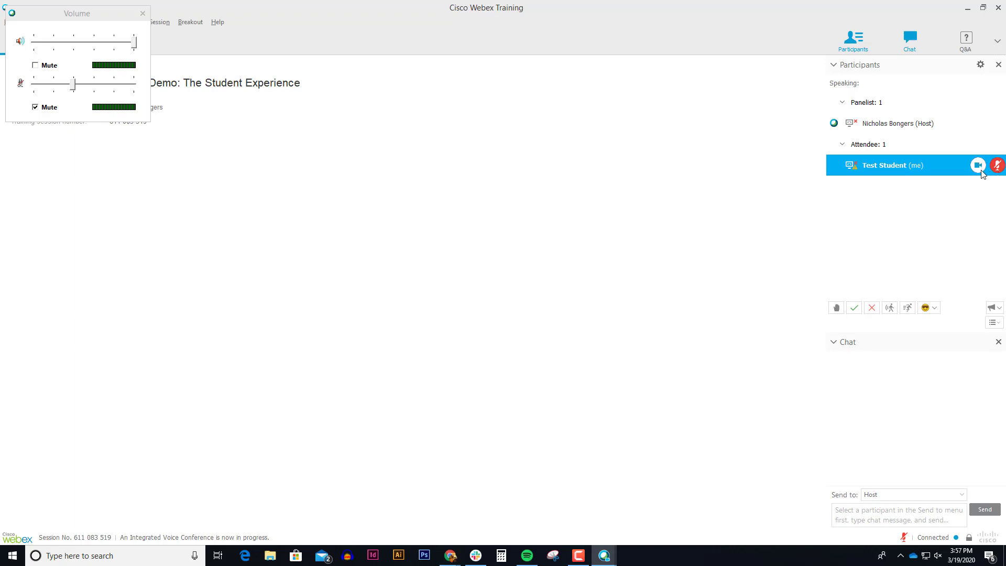
{"action": "mouse_move", "coordinate": [977, 166]}
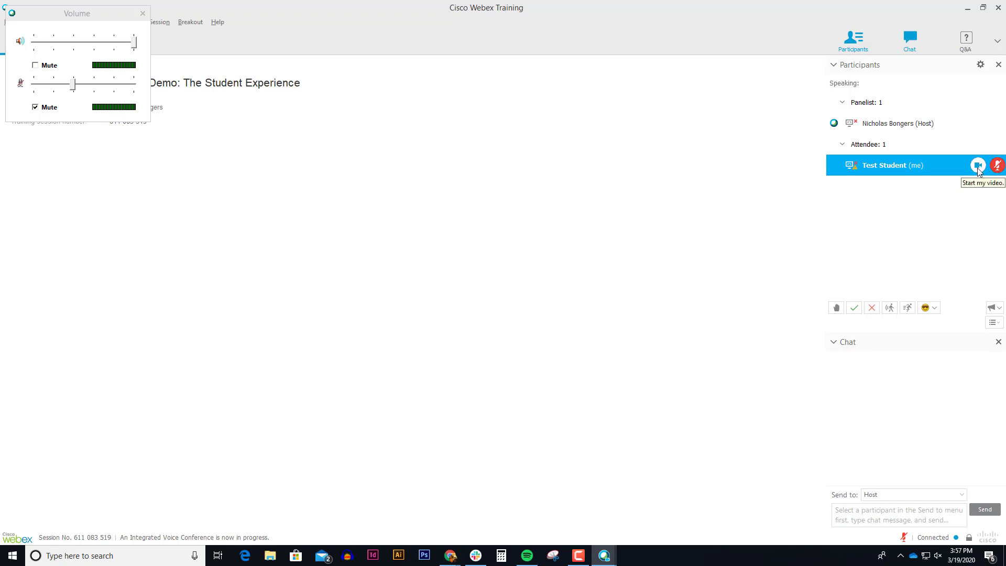
{"action": "left_click", "coordinate": [977, 165]}
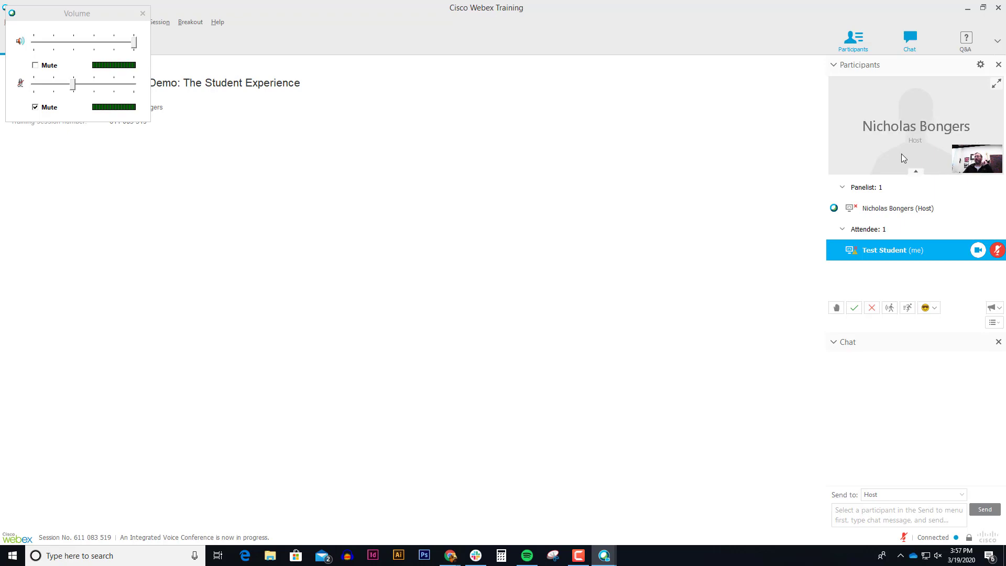
{"action": "mouse_move", "coordinate": [914, 153]}
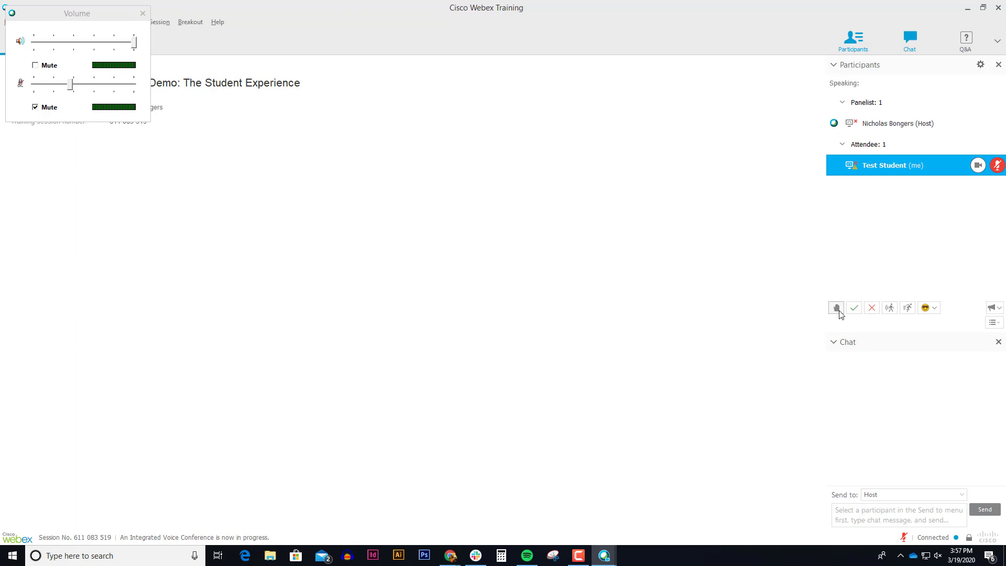
{"action": "mouse_move", "coordinate": [837, 307]}
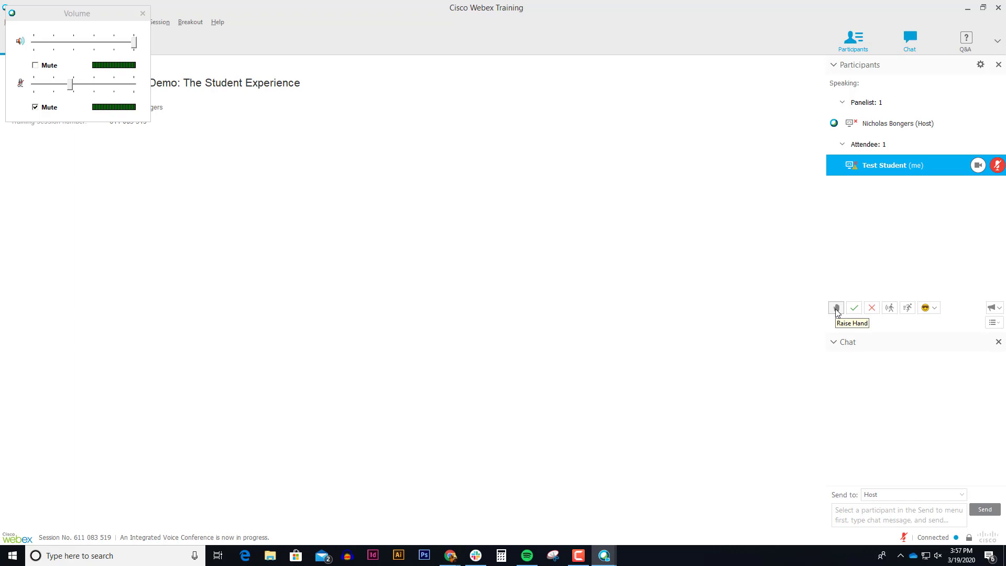
{"action": "left_click", "coordinate": [836, 308]}
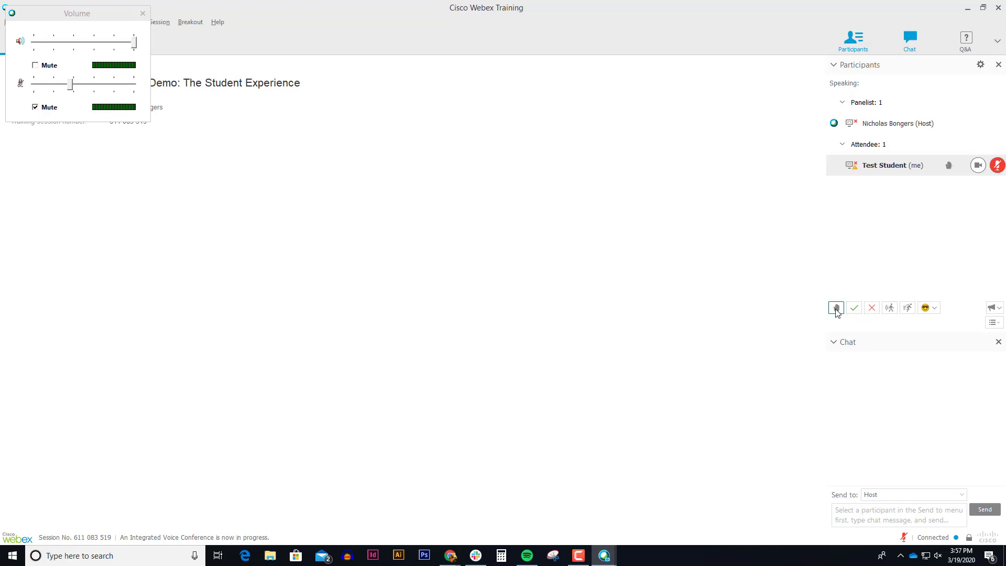
{"action": "mouse_move", "coordinate": [954, 170]}
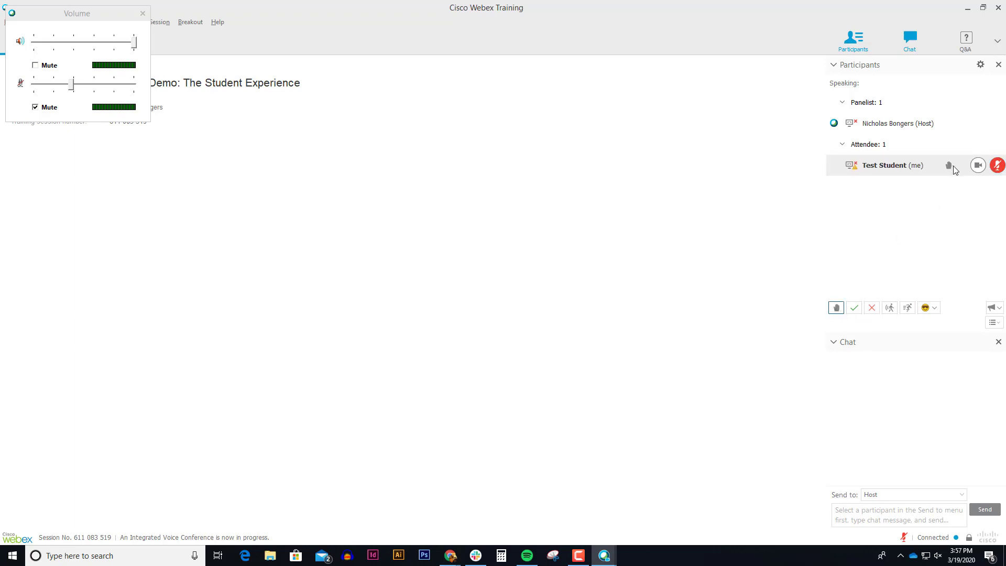
{"action": "mouse_move", "coordinate": [949, 165]}
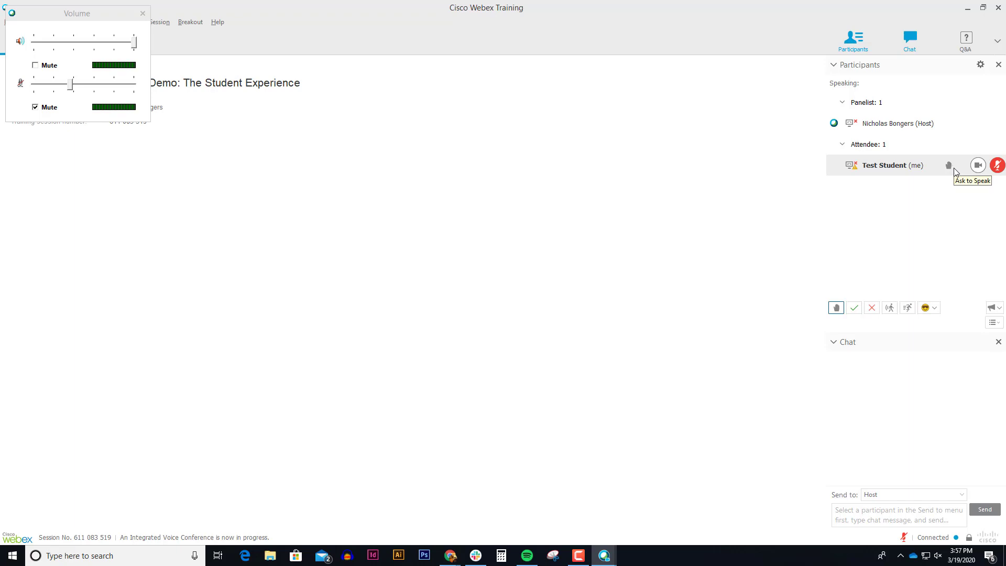
{"action": "mouse_move", "coordinate": [914, 178]}
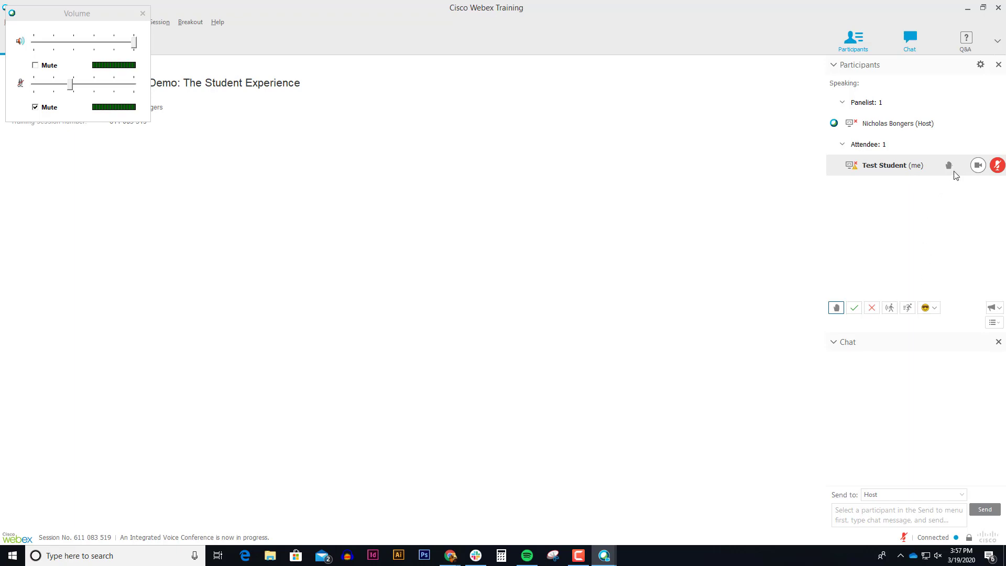
{"action": "mouse_move", "coordinate": [949, 166]}
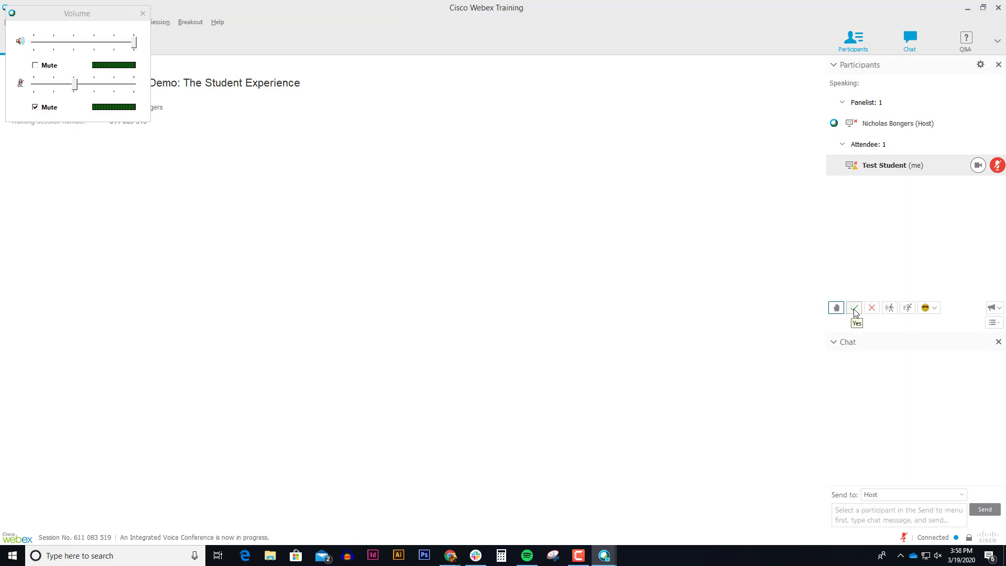
Signal yes to the host, then ask the host to go slower
{"action": "left_click", "coordinate": [853, 308]}
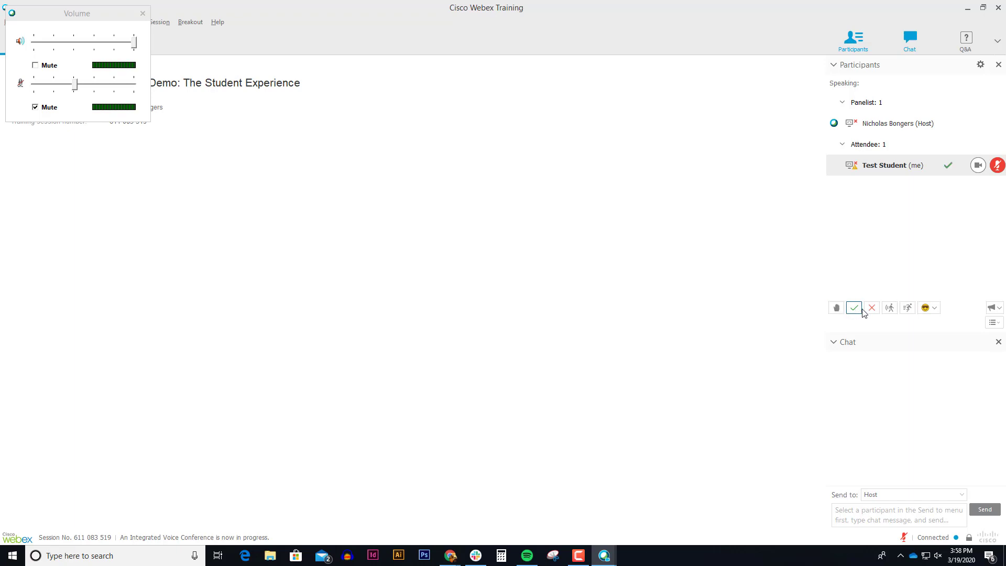
{"action": "left_click", "coordinate": [871, 307]}
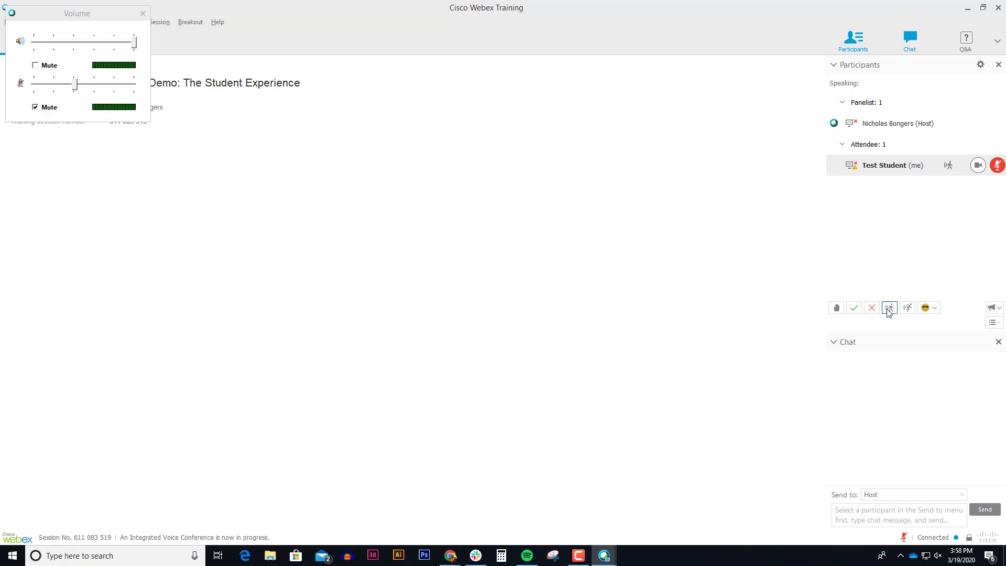
{"action": "mouse_move", "coordinate": [889, 307]}
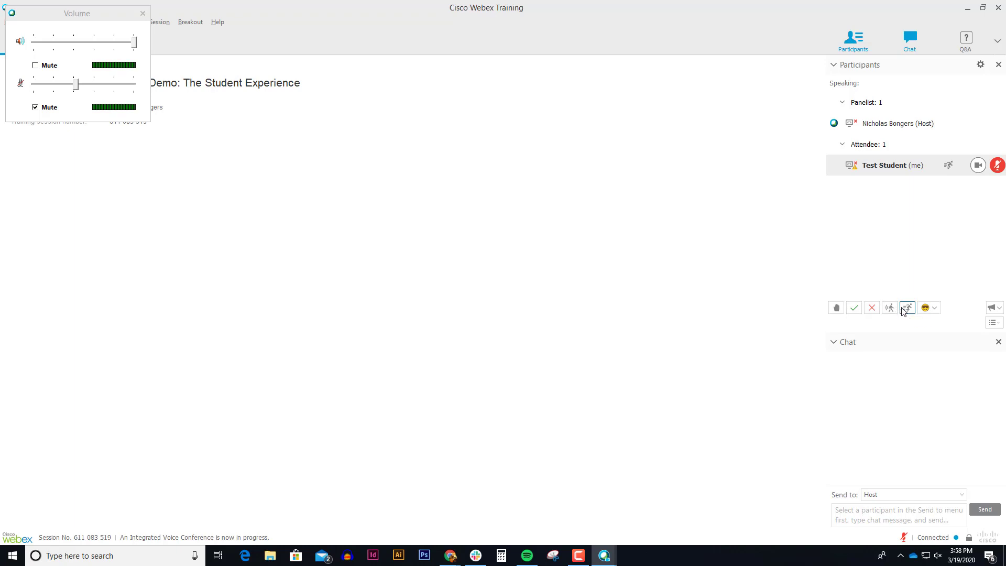
{"action": "mouse_move", "coordinate": [906, 308]}
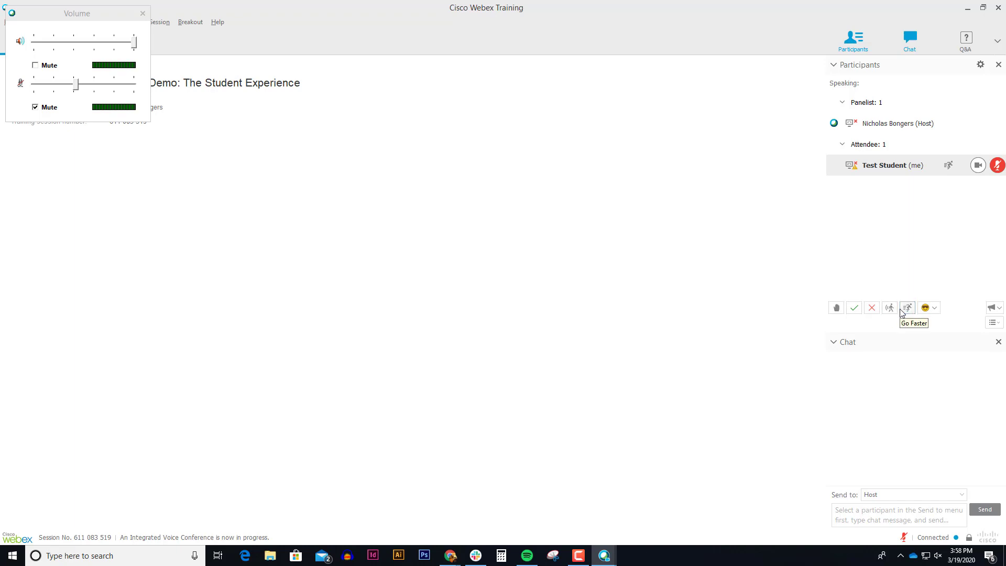
{"action": "mouse_move", "coordinate": [909, 313]}
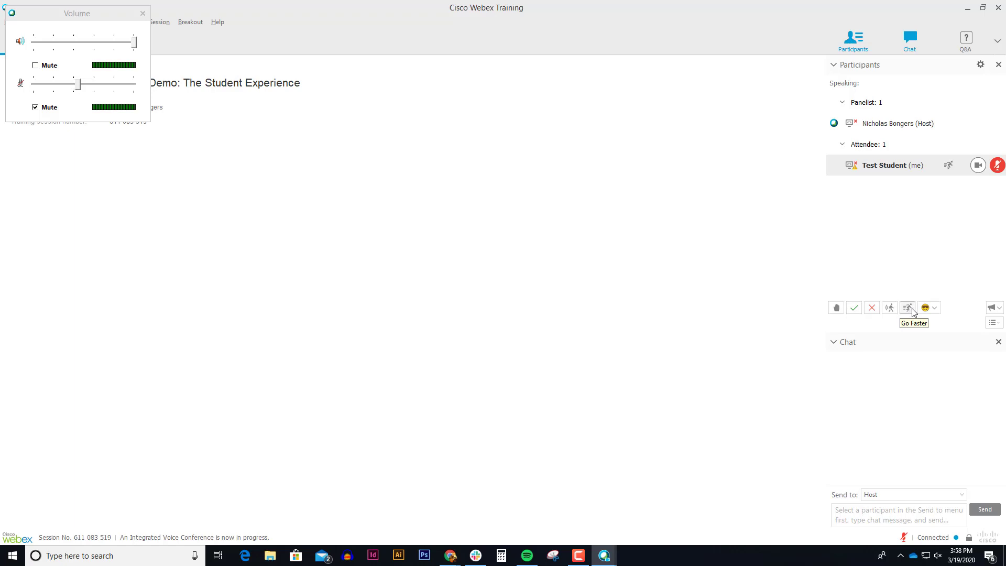
Show a coffee-cup emoticon beside your name in the participants list
{"action": "left_click", "coordinate": [934, 308]}
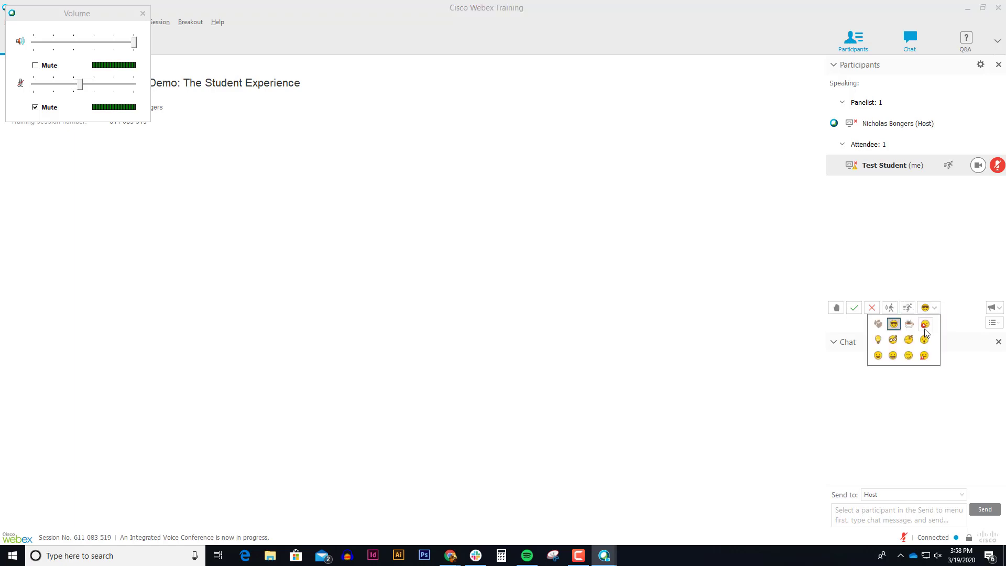
{"action": "left_click", "coordinate": [924, 323]}
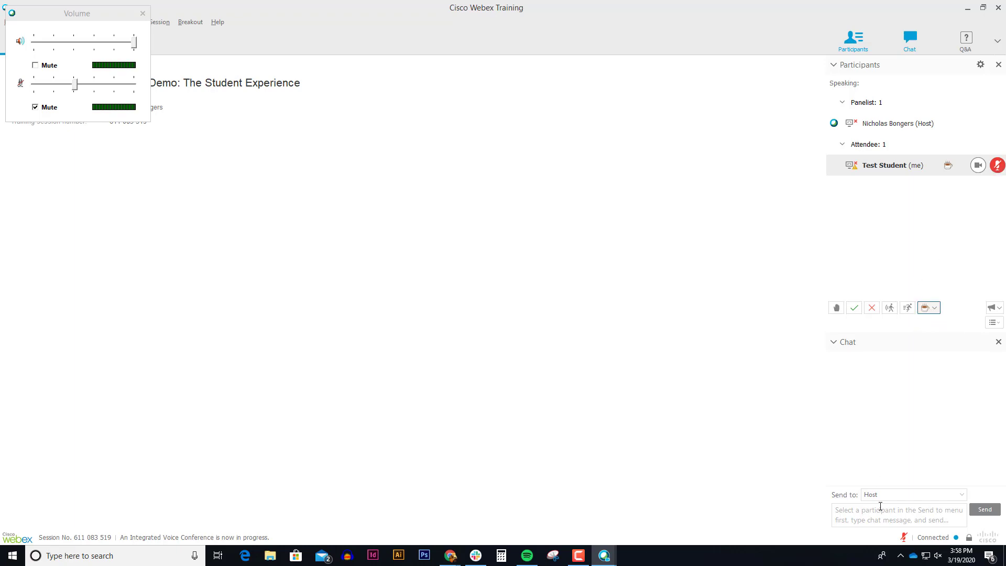
{"action": "left_click", "coordinate": [898, 514]}
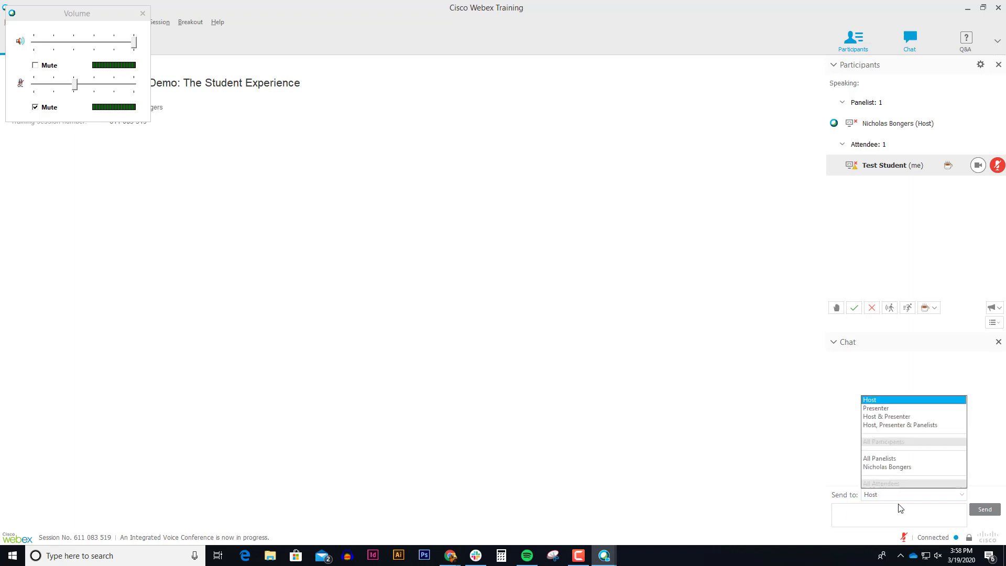
Send the chat message 'I have a question' to Host, Presenter & Panelists
{"action": "left_click", "coordinate": [899, 514]}
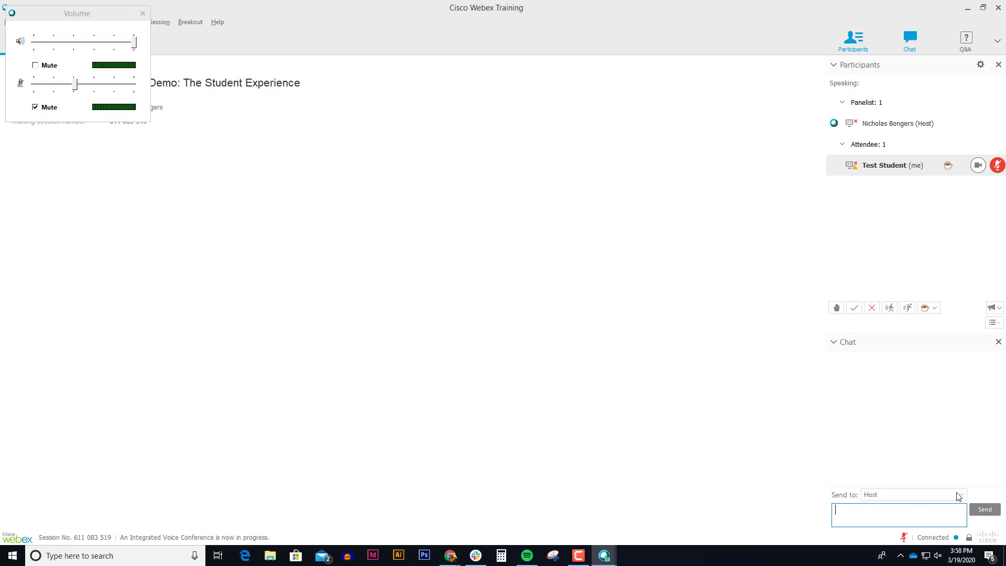
{"action": "left_click", "coordinate": [960, 494]}
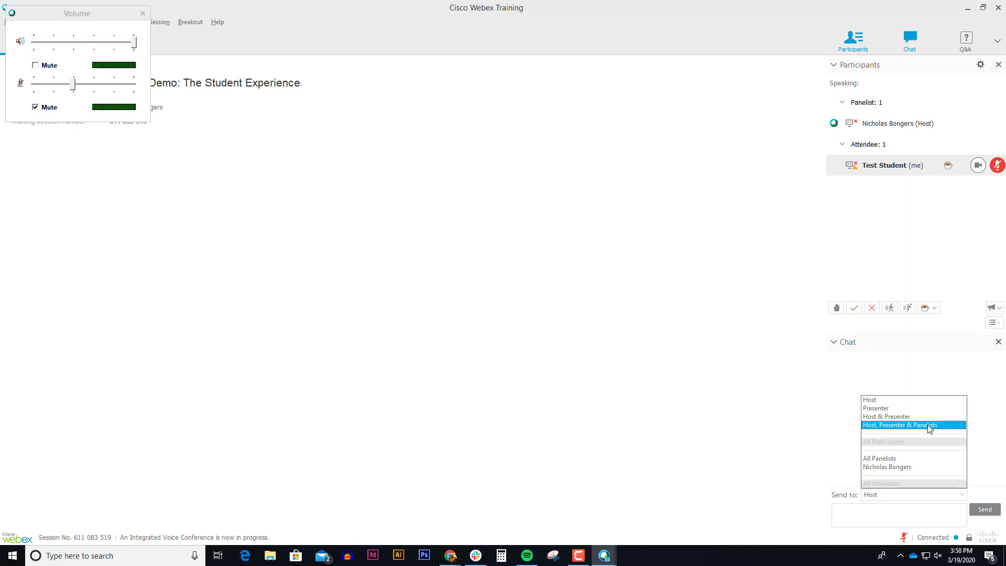
{"action": "left_click", "coordinate": [900, 425]}
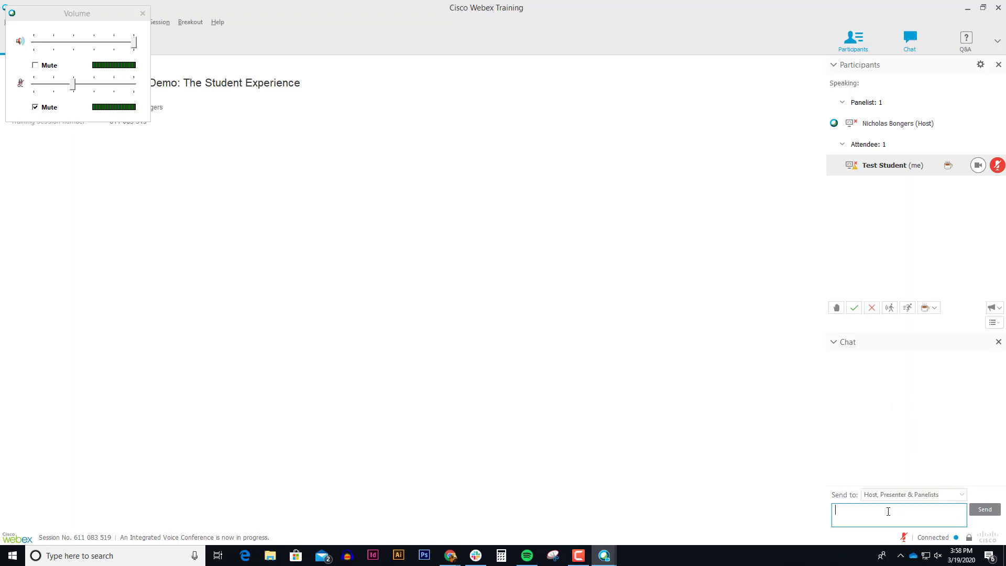
{"action": "type", "text": "I ha"}
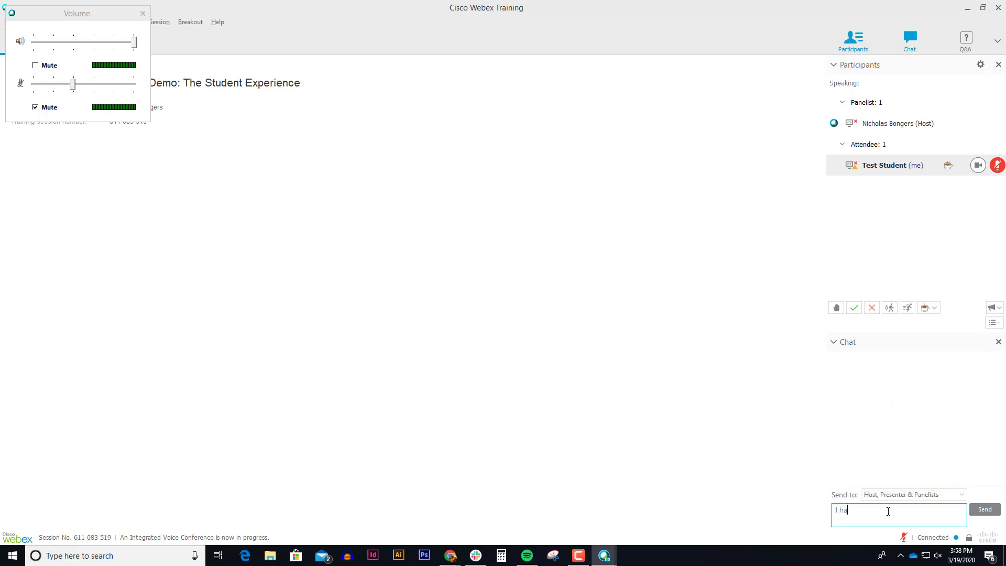
{"action": "type", "text": "vea"}
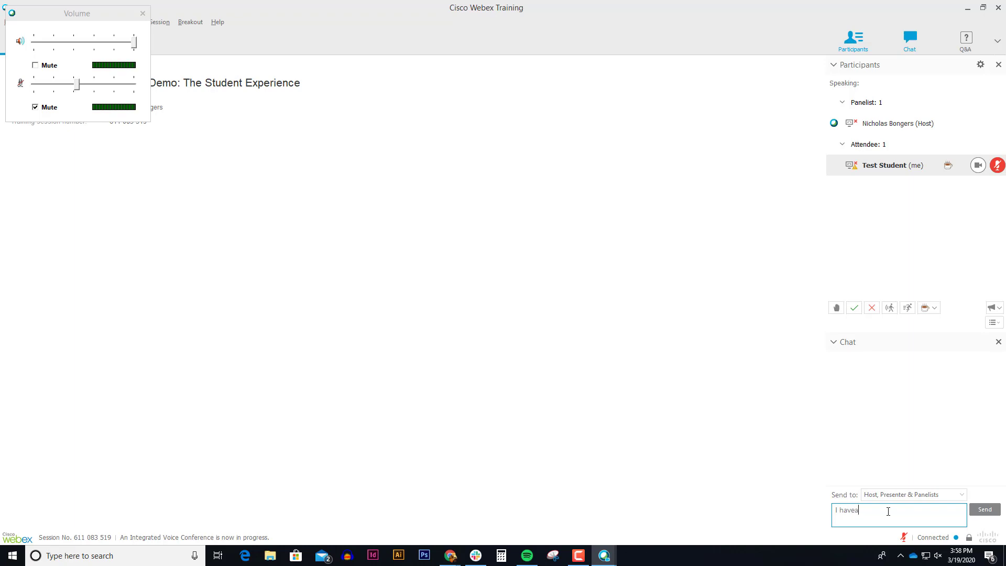
{"action": "left_click", "coordinate": [984, 509]}
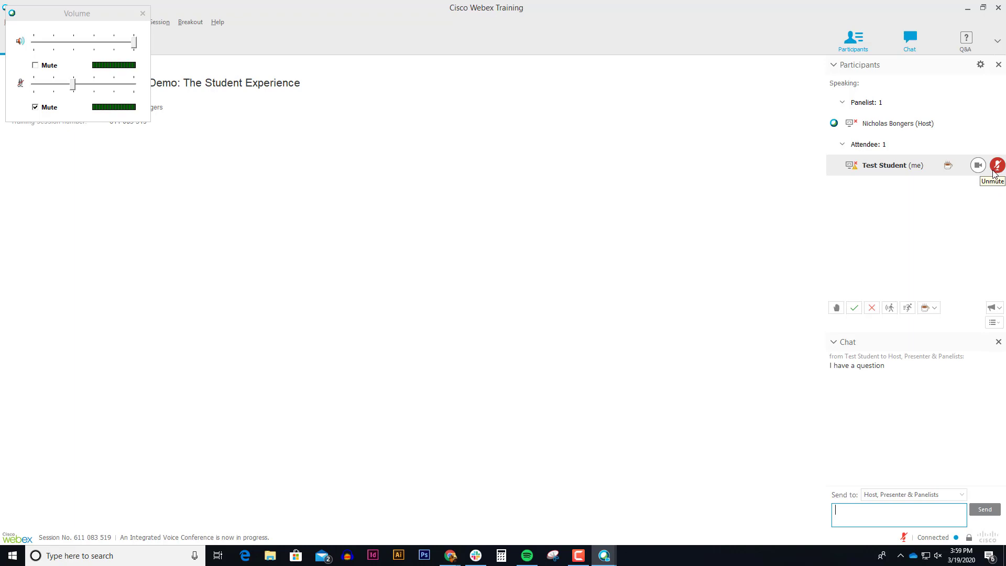
{"action": "mouse_move", "coordinate": [961, 220]}
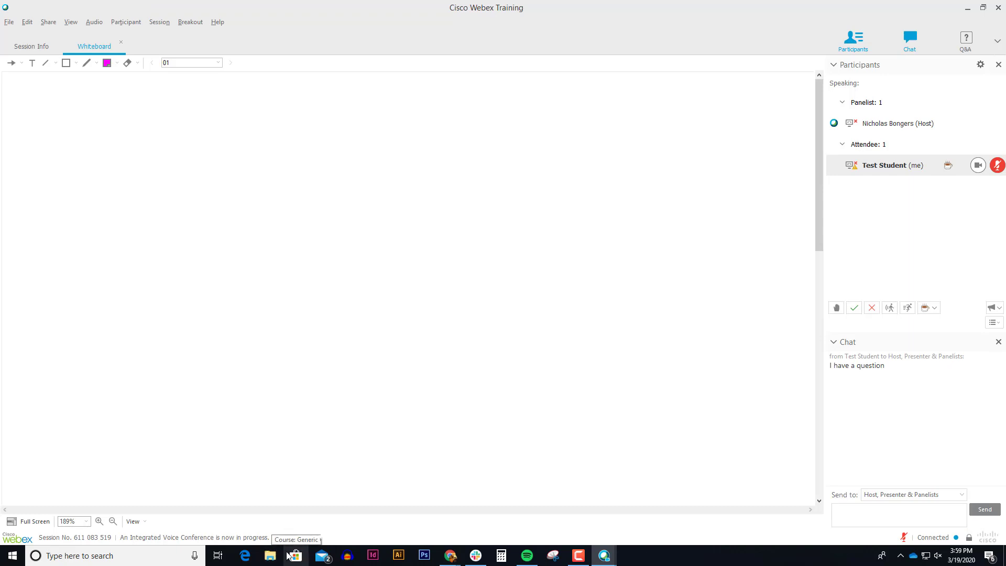
Place your name-tagged pointer arrow on the shared board, left of centre
{"action": "left_click", "coordinate": [898, 513]}
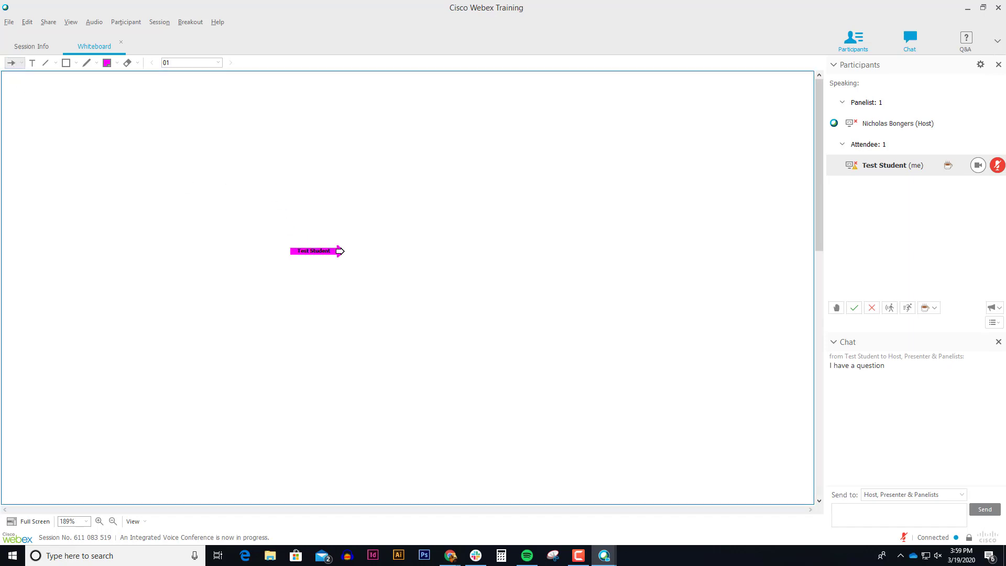
{"action": "left_click_drag", "start_coordinate": [315, 250], "coordinate": [154, 192]}
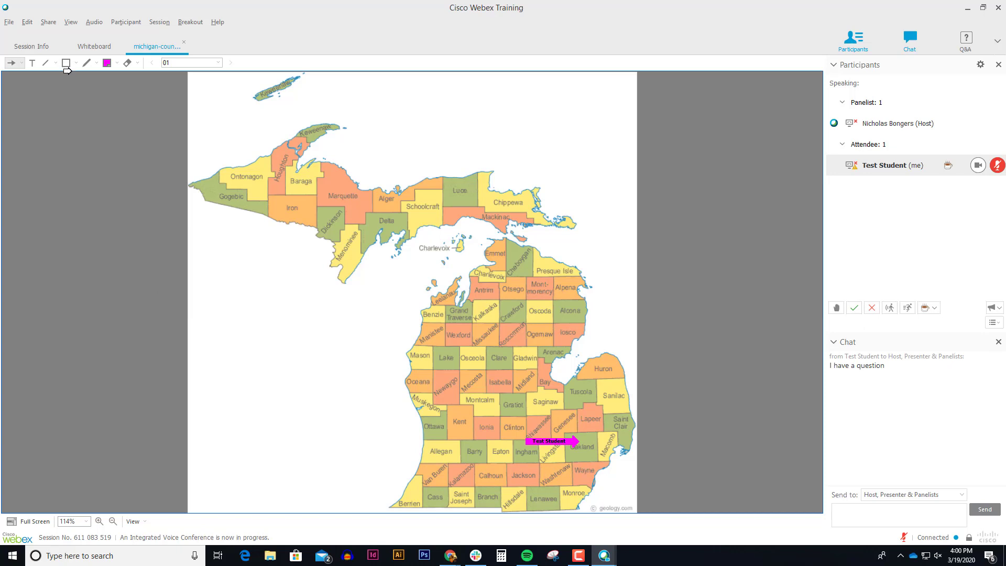
Draw a red freehand circle around Emmet County on the Michigan map
{"action": "left_click", "coordinate": [116, 63]}
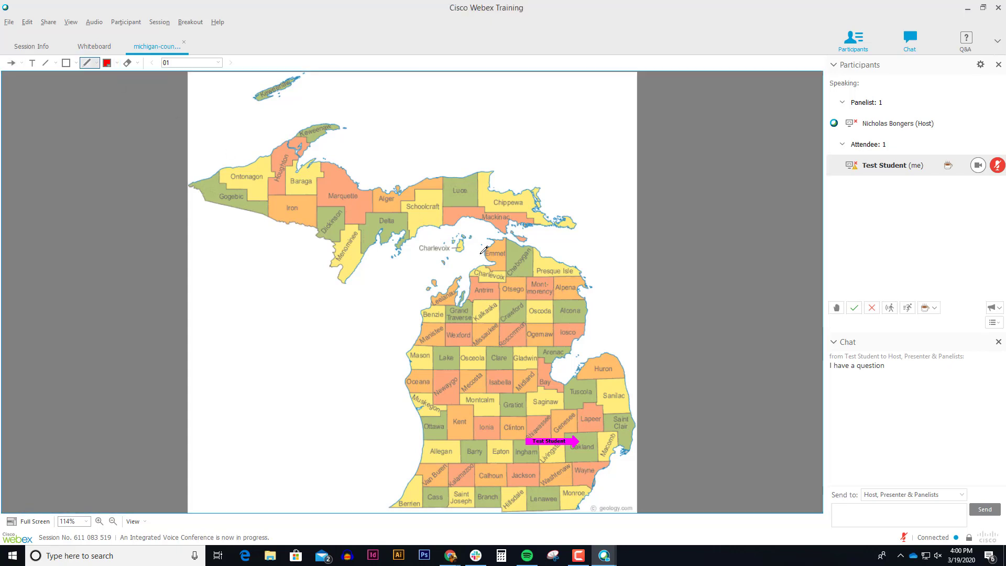
{"action": "left_click_drag", "start_coordinate": [477, 231], "coordinate": [488, 276]}
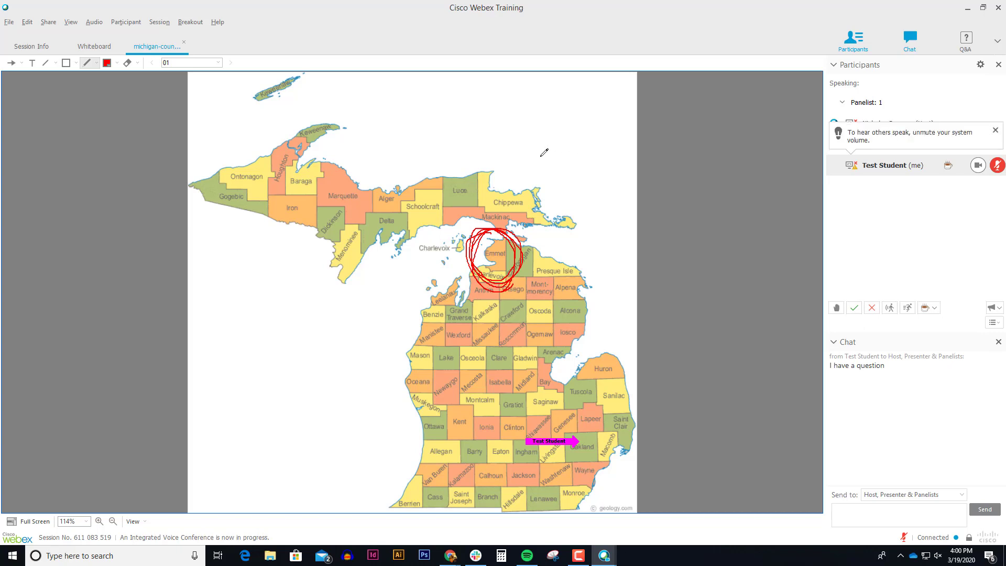
{"action": "mouse_move", "coordinate": [900, 214]}
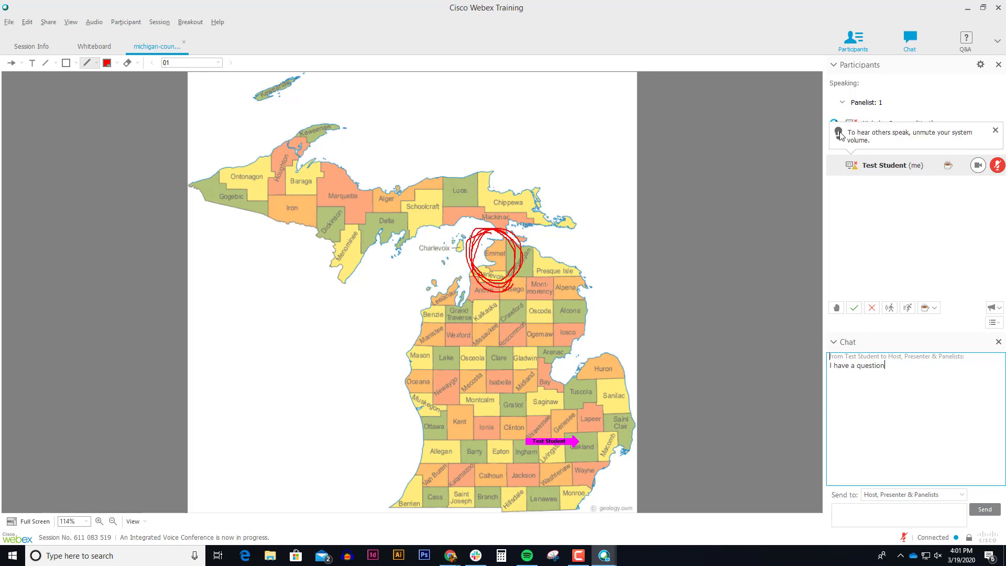
{"action": "mouse_move", "coordinate": [829, 124]}
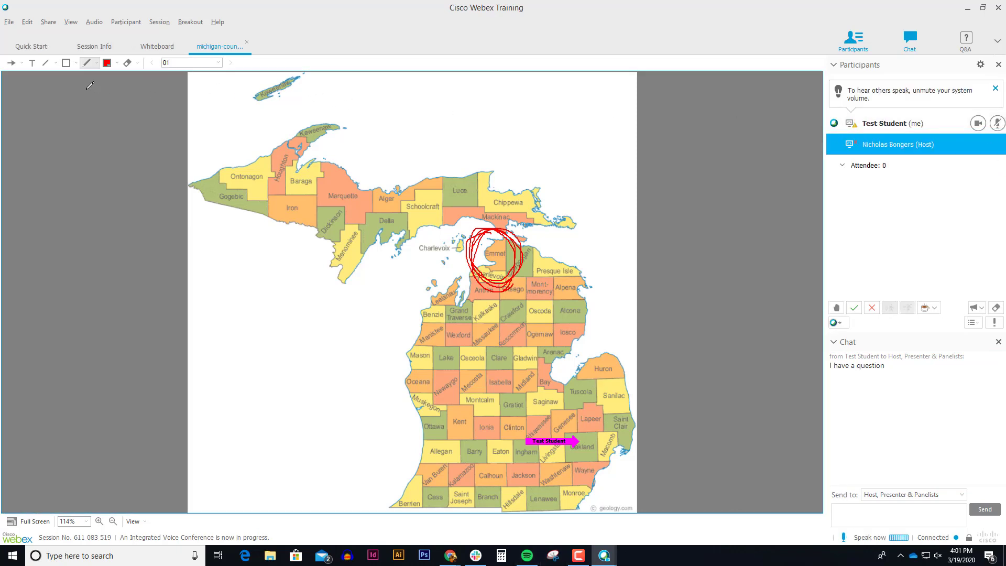
Show the session's Quick Start page with the Share My Desktop option
{"action": "left_click", "coordinate": [31, 47]}
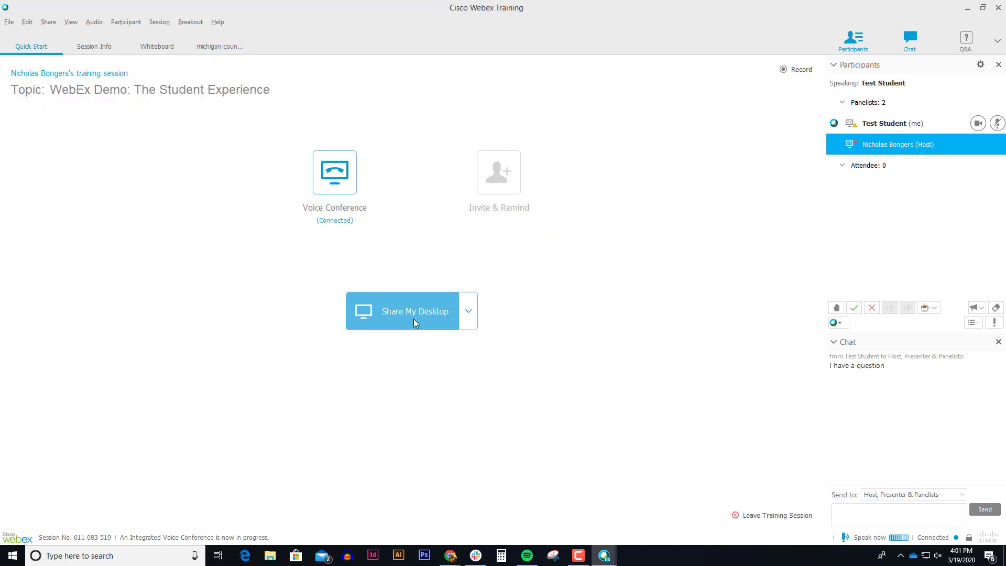
{"action": "mouse_move", "coordinate": [413, 322]}
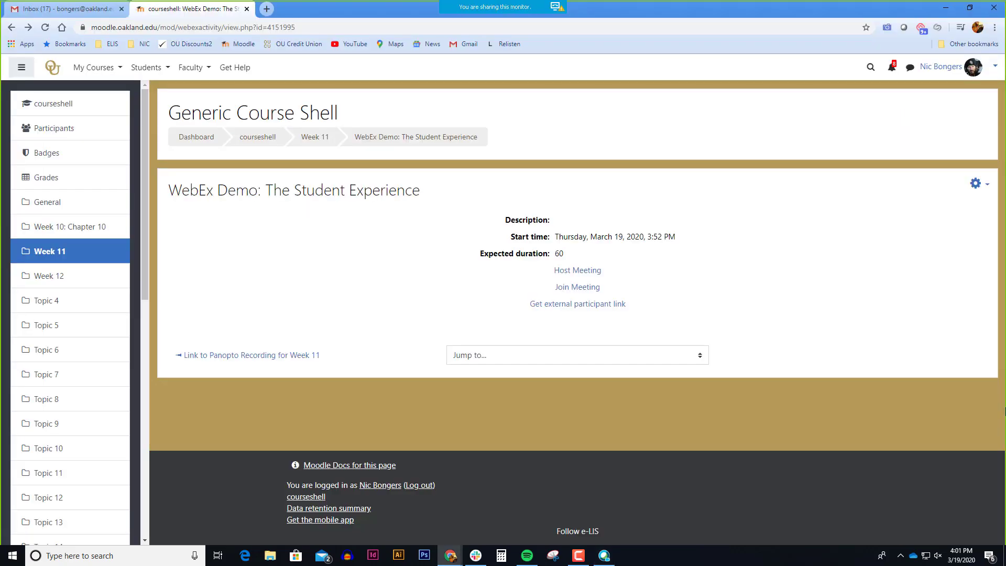
{"action": "mouse_move", "coordinate": [603, 290]}
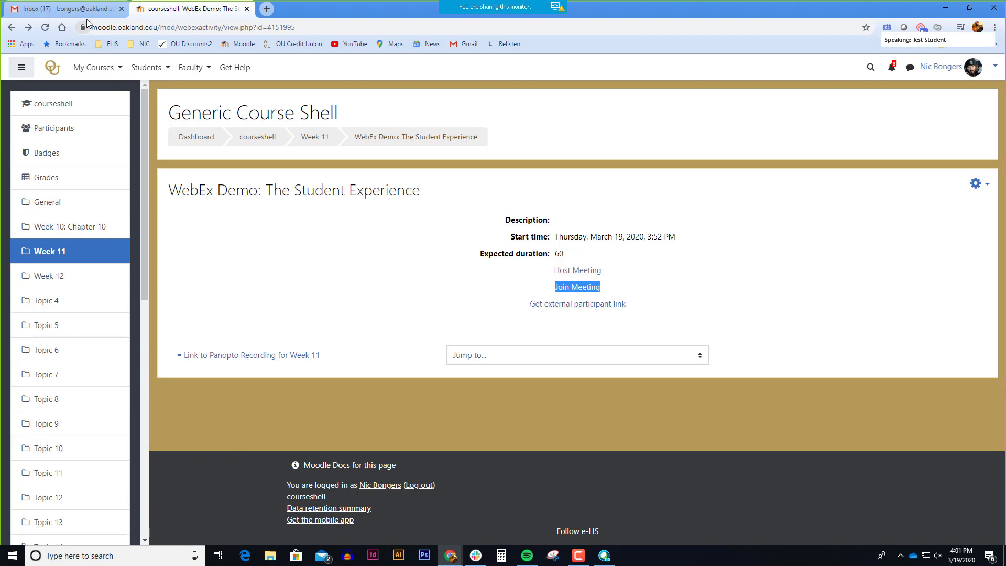
Open Google Drive from Gmail and launch the 'Making Quizzes in Moodle' presentation from My Drive
{"action": "left_click", "coordinate": [64, 9]}
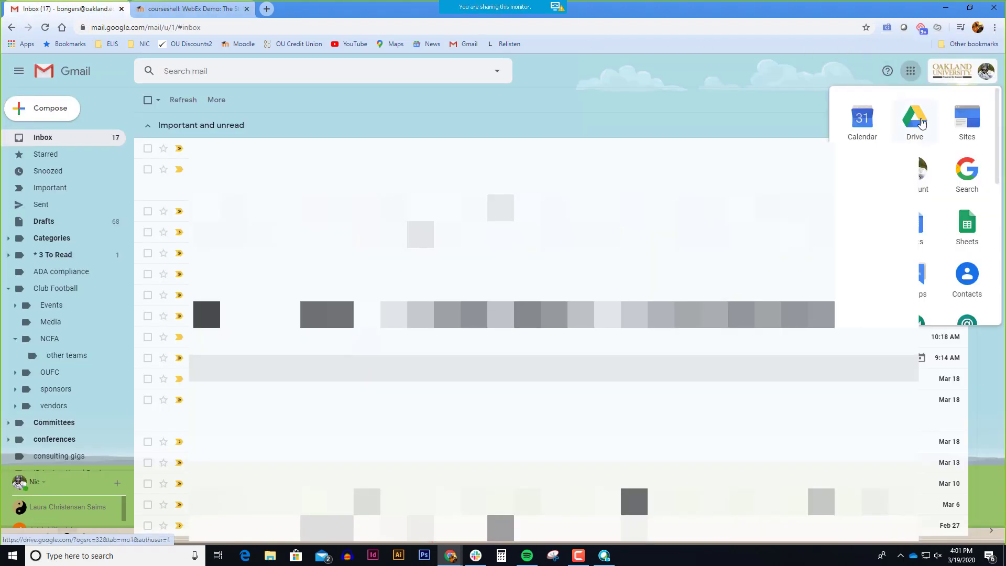
{"action": "left_click", "coordinate": [914, 119]}
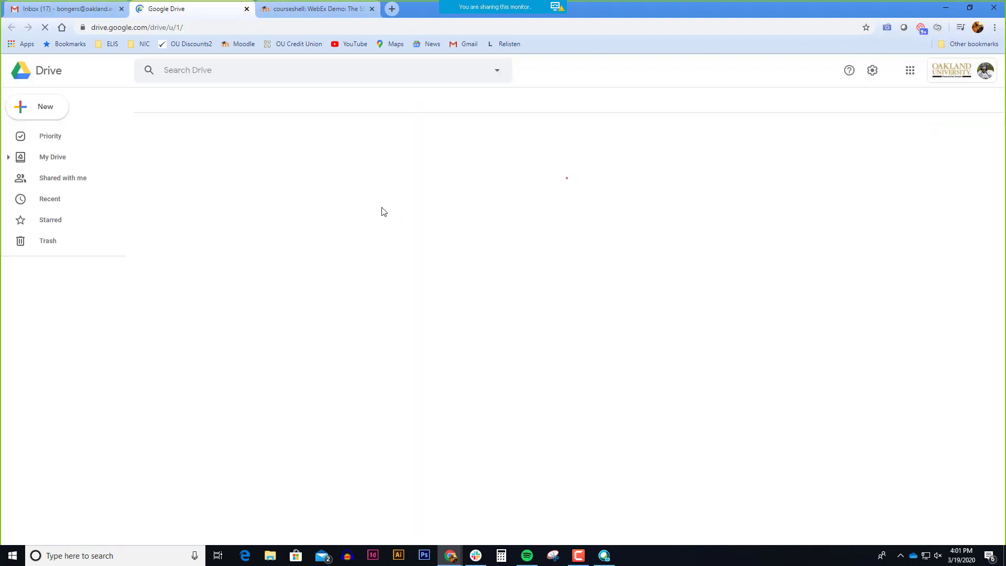
{"action": "left_click", "coordinate": [52, 157]}
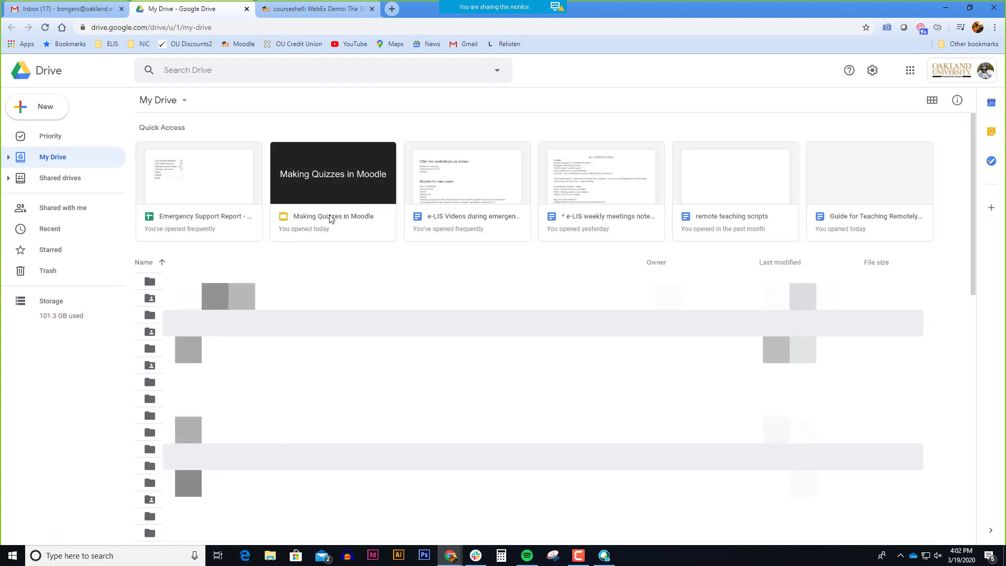
{"action": "double_click", "coordinate": [332, 172]}
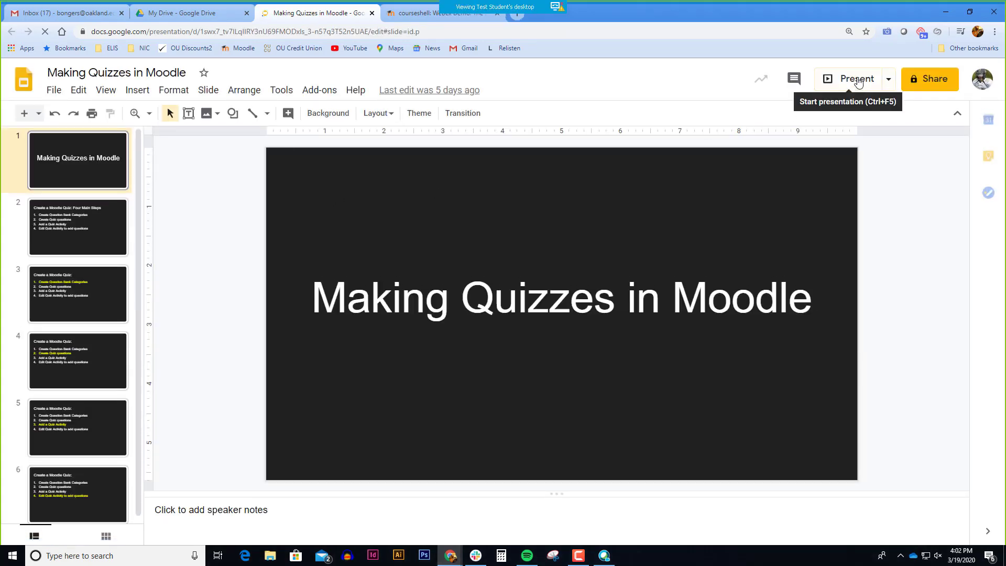
Present the Moodle quizzes slideshow through slide 6, then stop desktop sharing
{"action": "left_click", "coordinate": [855, 78]}
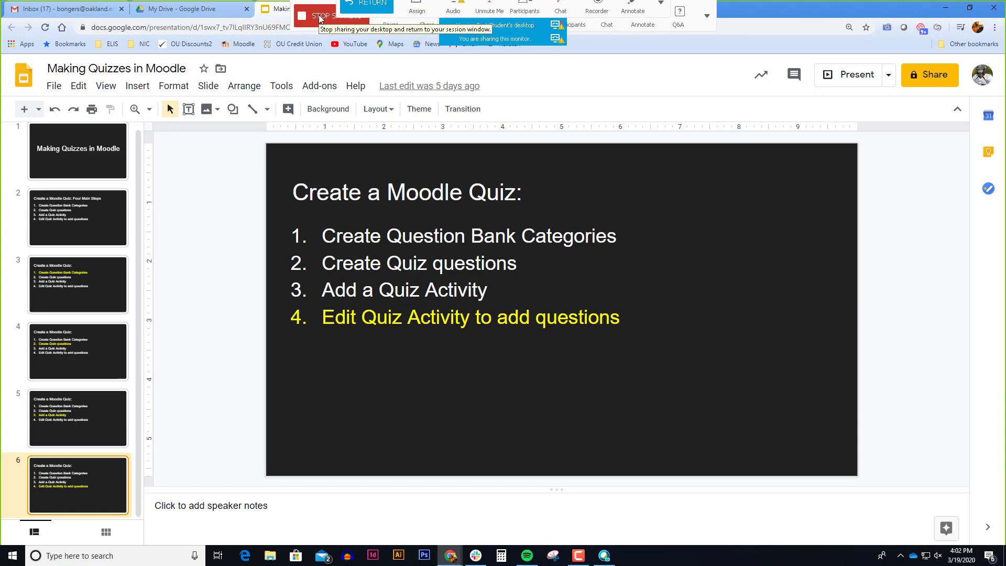
{"action": "left_click", "coordinate": [319, 12]}
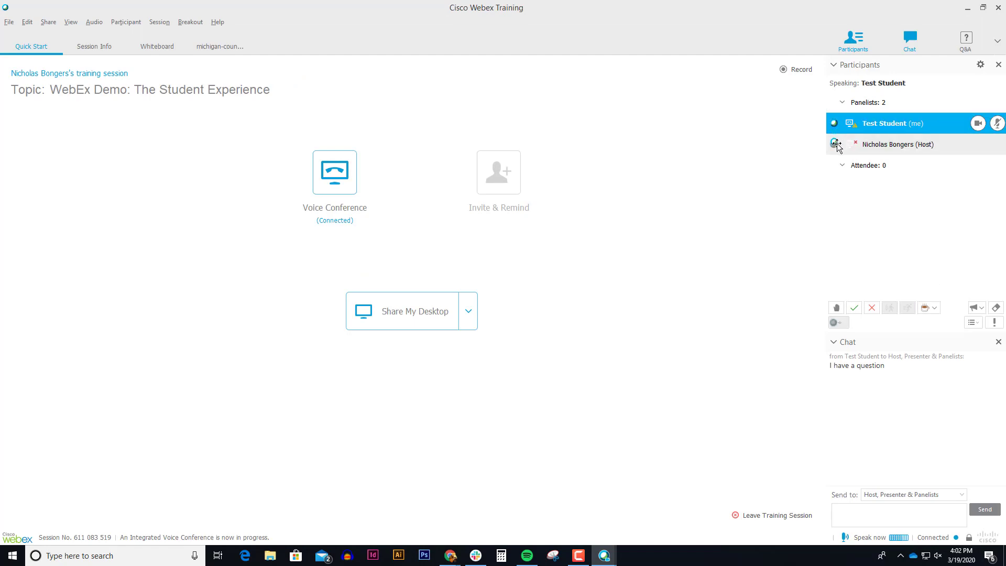
Pass the presenter ball back to the host and confirm the change
{"action": "left_click", "coordinate": [835, 143]}
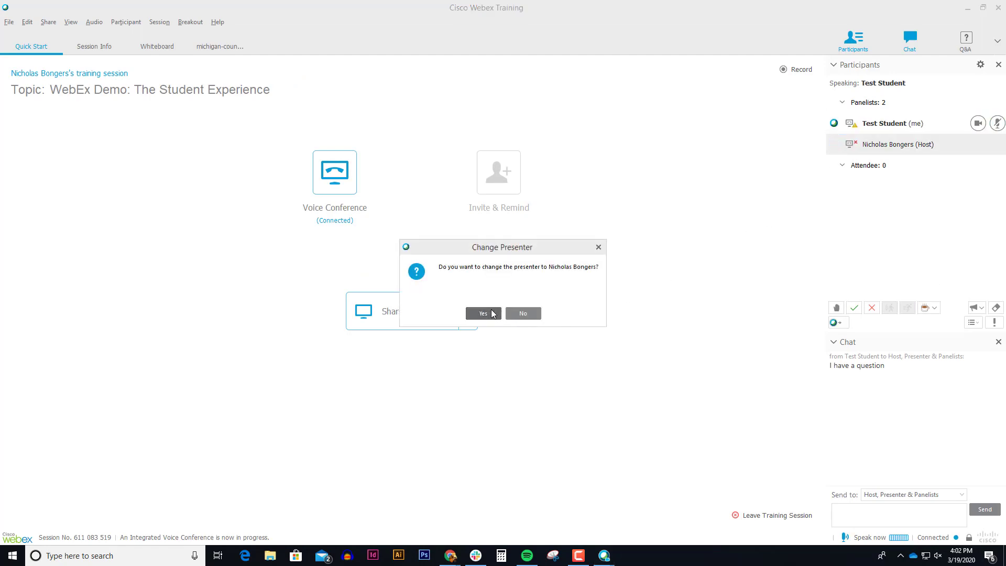
{"action": "left_click", "coordinate": [482, 313]}
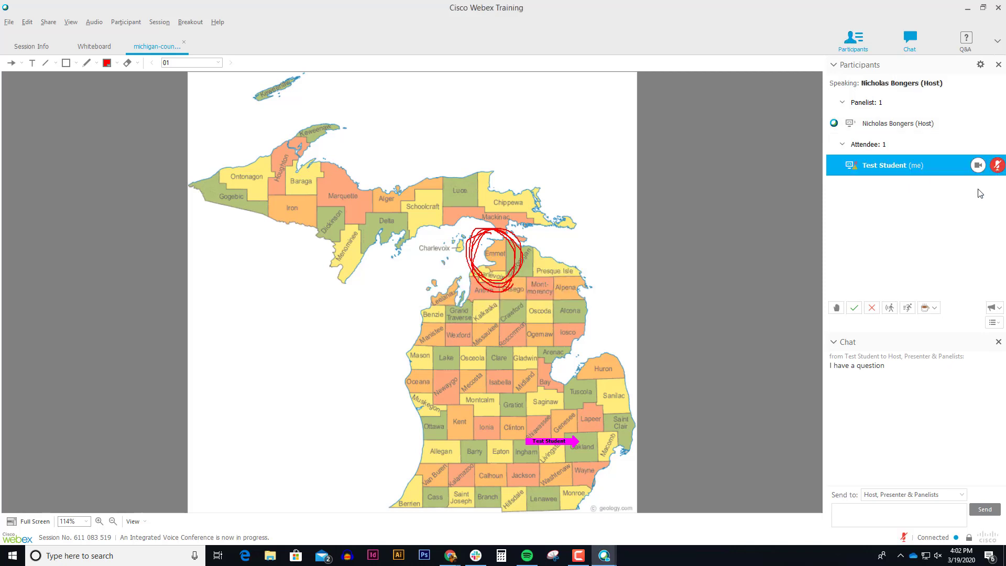
{"action": "mouse_move", "coordinate": [977, 165]}
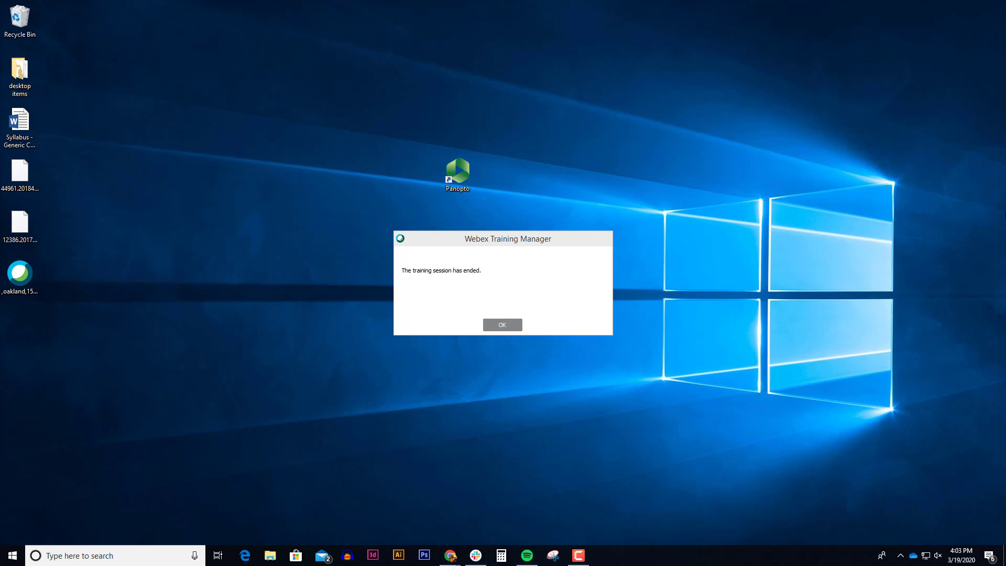
{"action": "mouse_move", "coordinate": [1002, 219]}
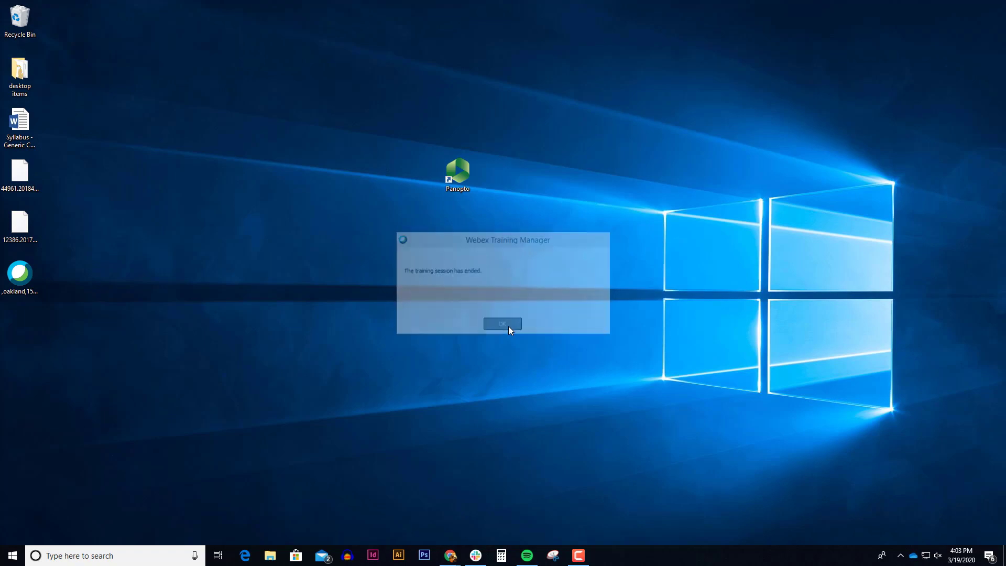
Acknowledge the 'training session has ended' message with OK
{"action": "left_click", "coordinate": [502, 323]}
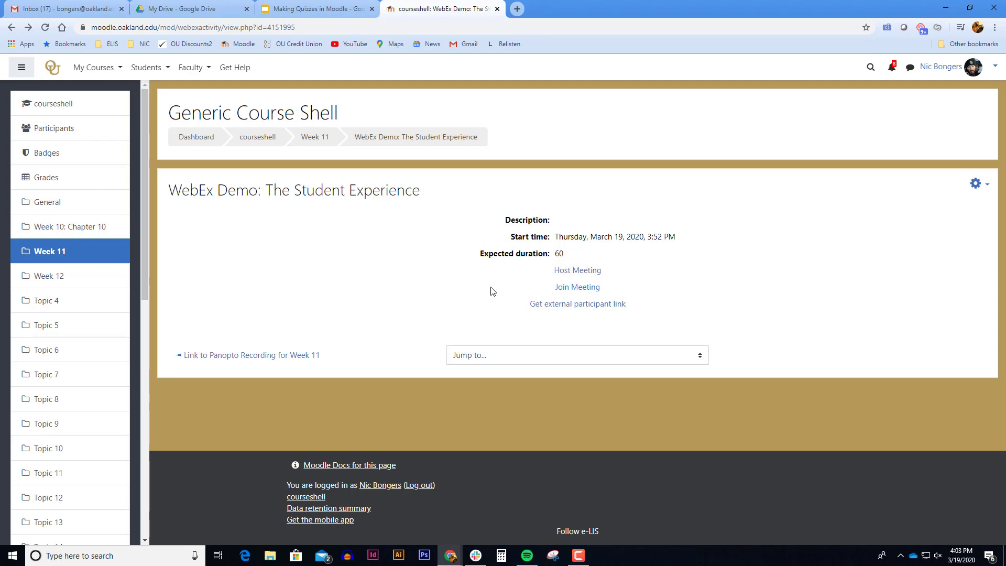
{"action": "mouse_move", "coordinate": [492, 291]}
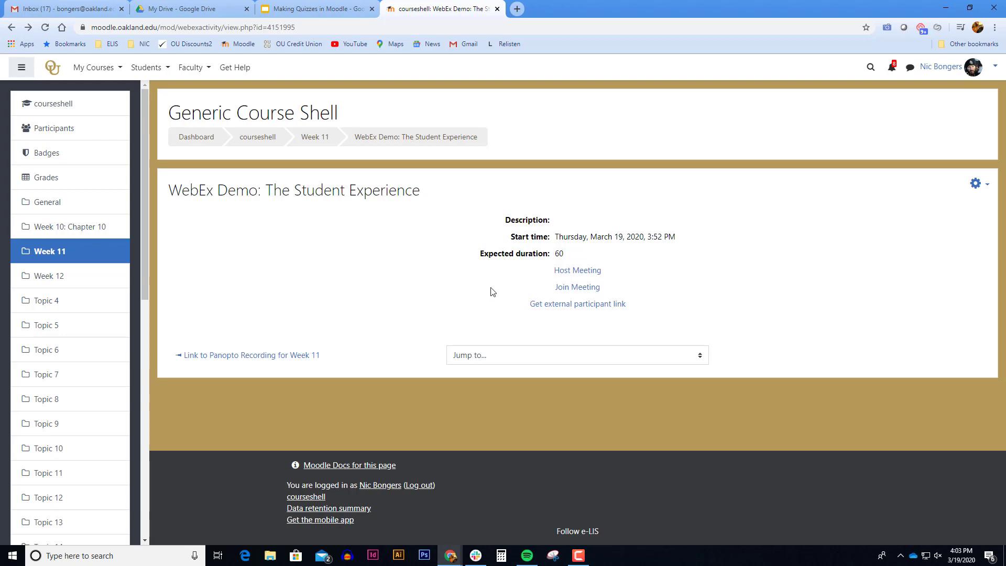
Follow the courseshell breadcrumb back to the Generic Course Shell course page
{"action": "left_click", "coordinate": [314, 136]}
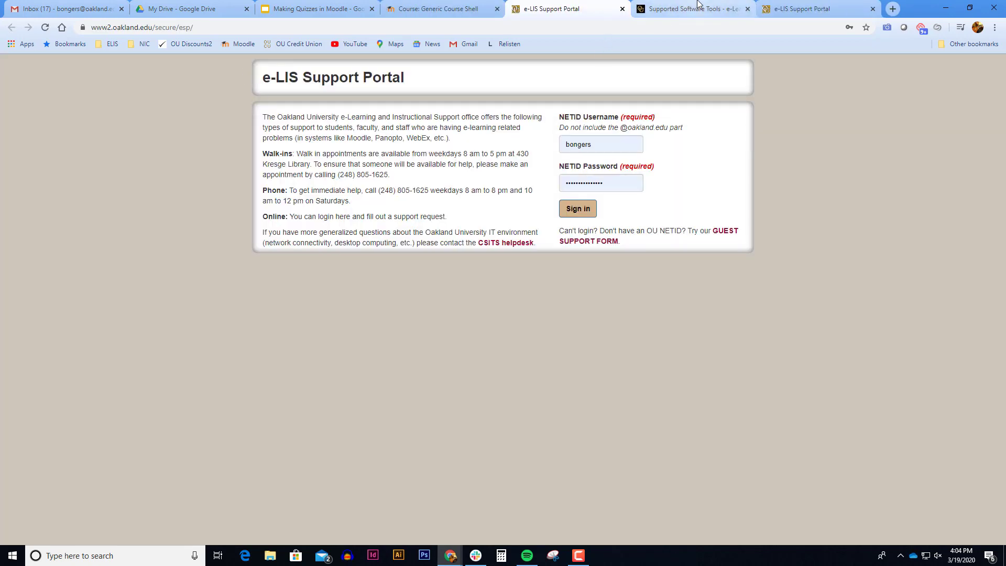
Switch to the WebEx Support Request Form and highlight its 24x7 phone support number
{"action": "left_click", "coordinate": [576, 209]}
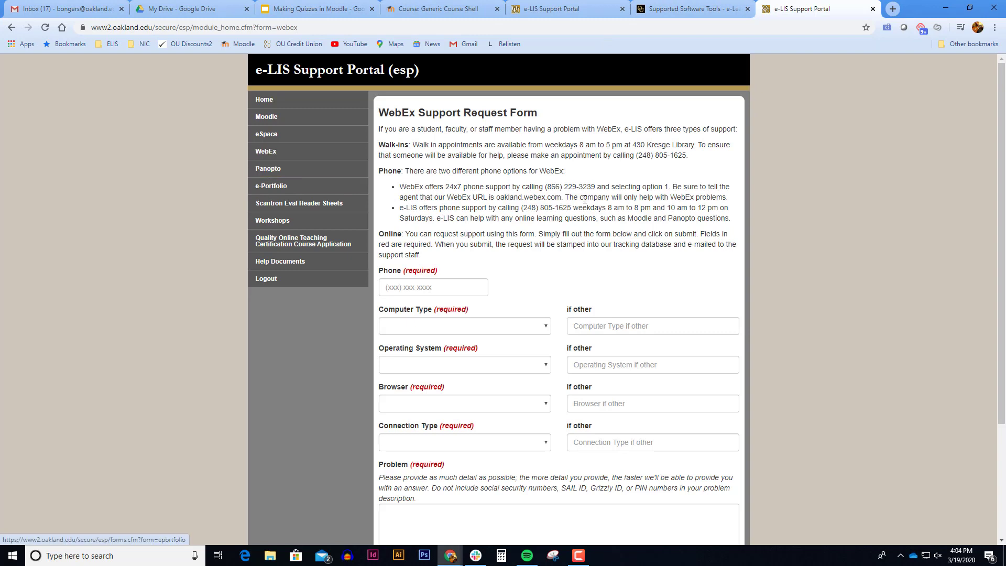
{"action": "double_click", "coordinate": [411, 187]}
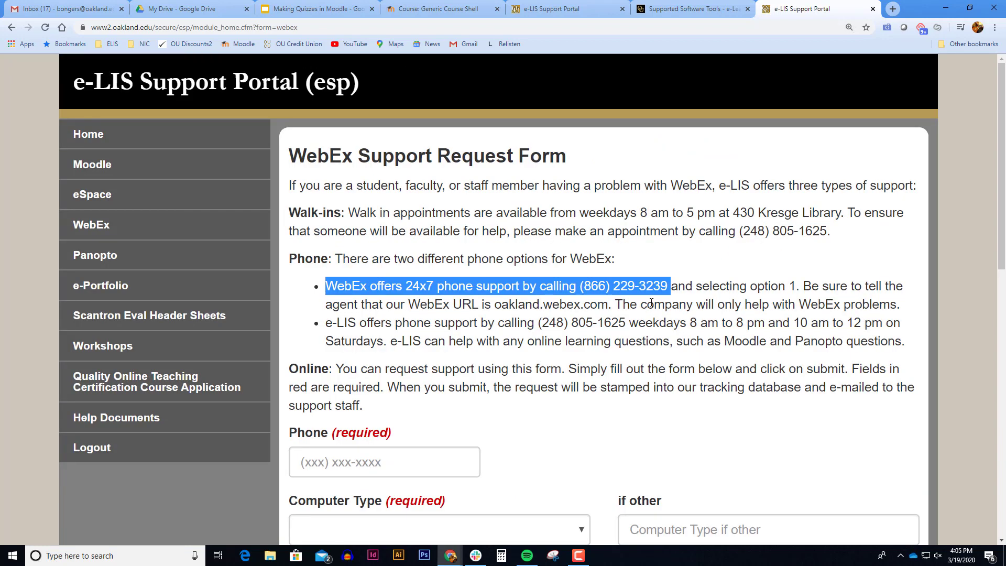
{"action": "scroll", "scroll_direction": "down", "scroll_amount": 3}
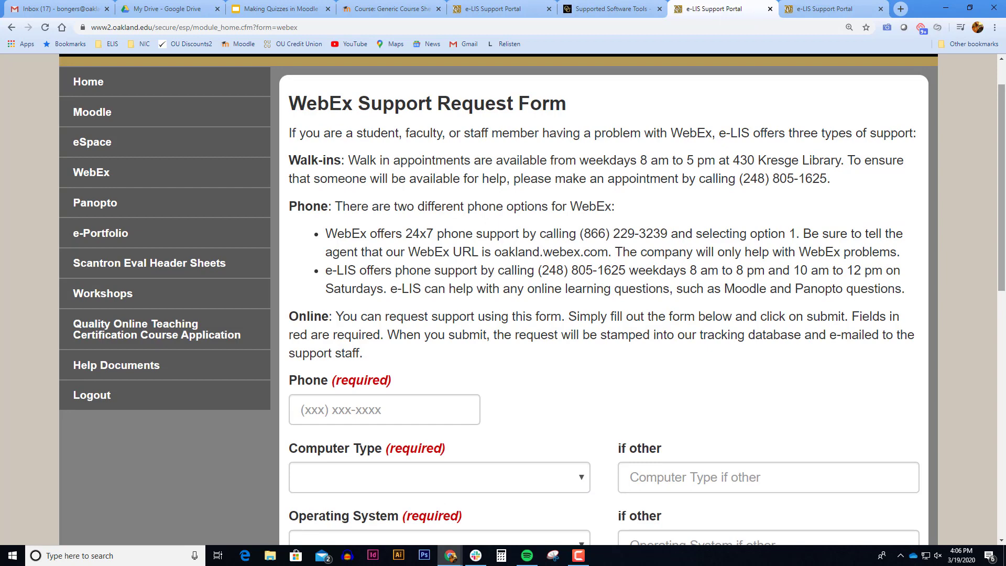